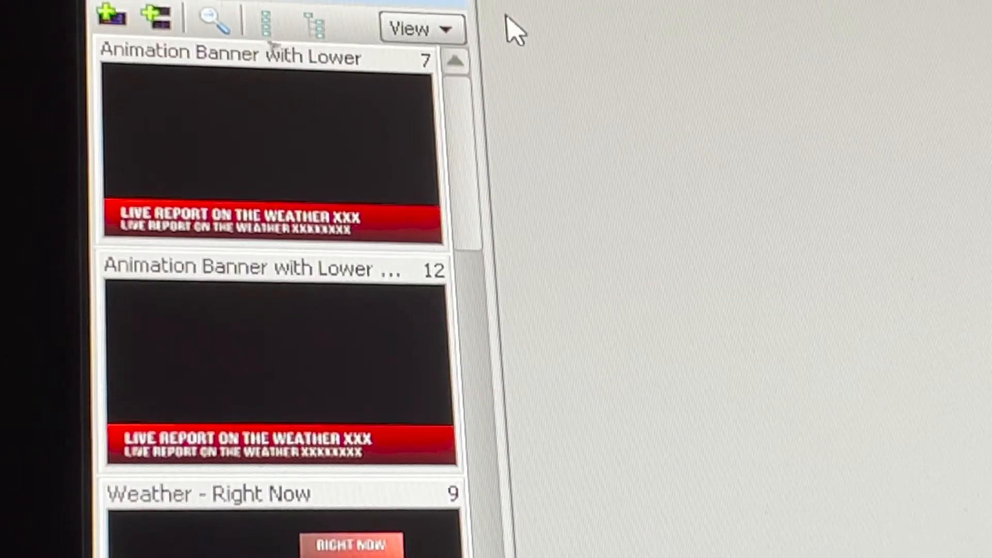
pyautogui.moveTo(380, 237)
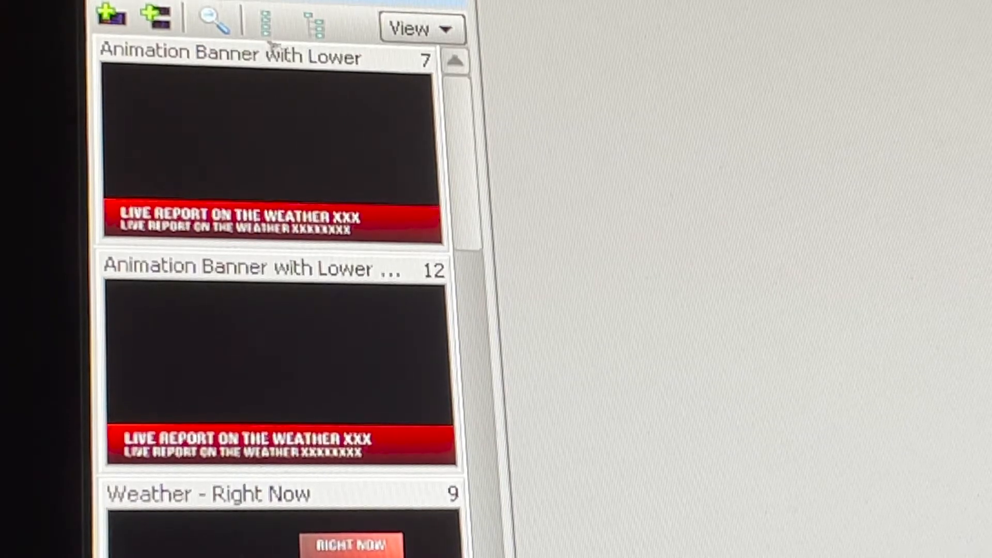
pyautogui.moveTo(521, 176)
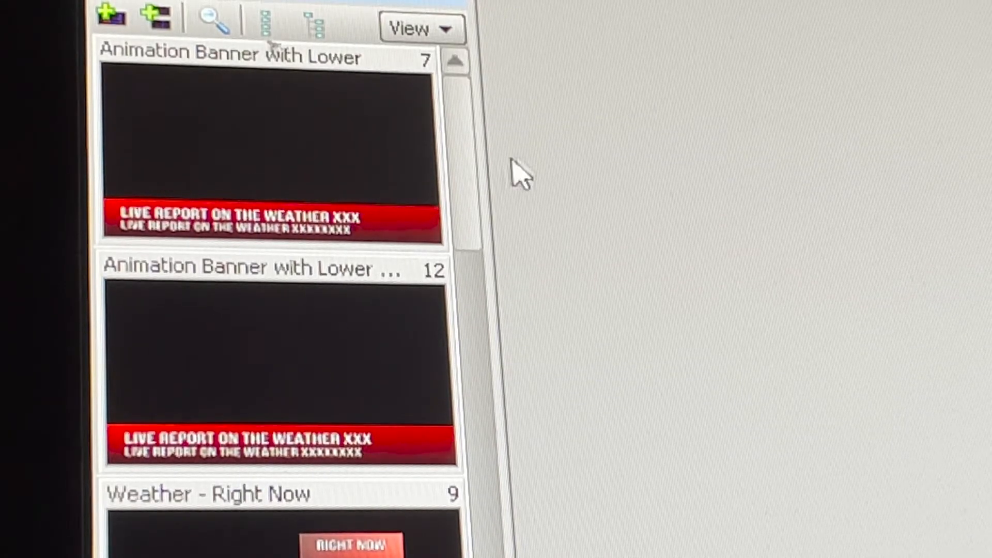
pyautogui.moveTo(358, 186)
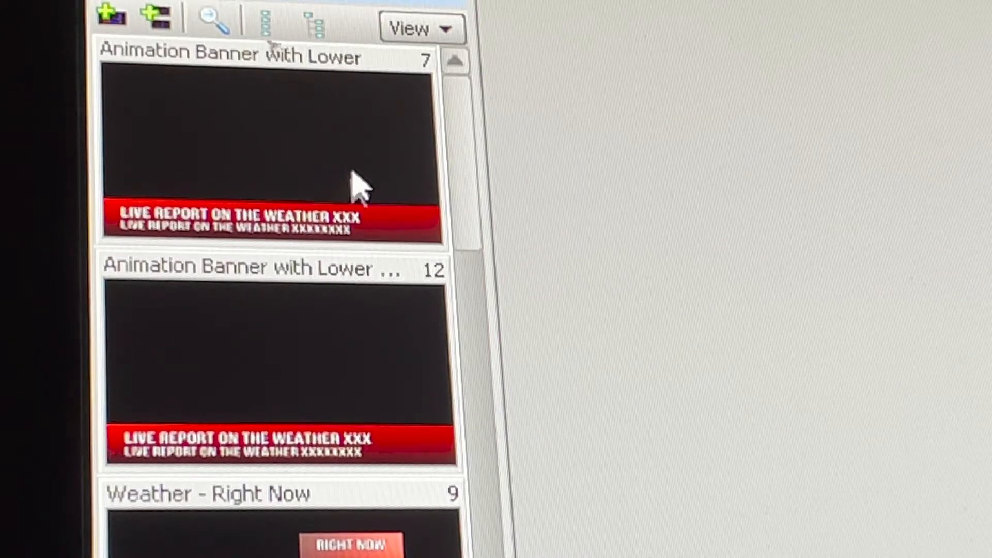
# Scroll the scene list down to the Weather - Right Now and Weather - Extended thumbnails
pyautogui.scroll(-3)
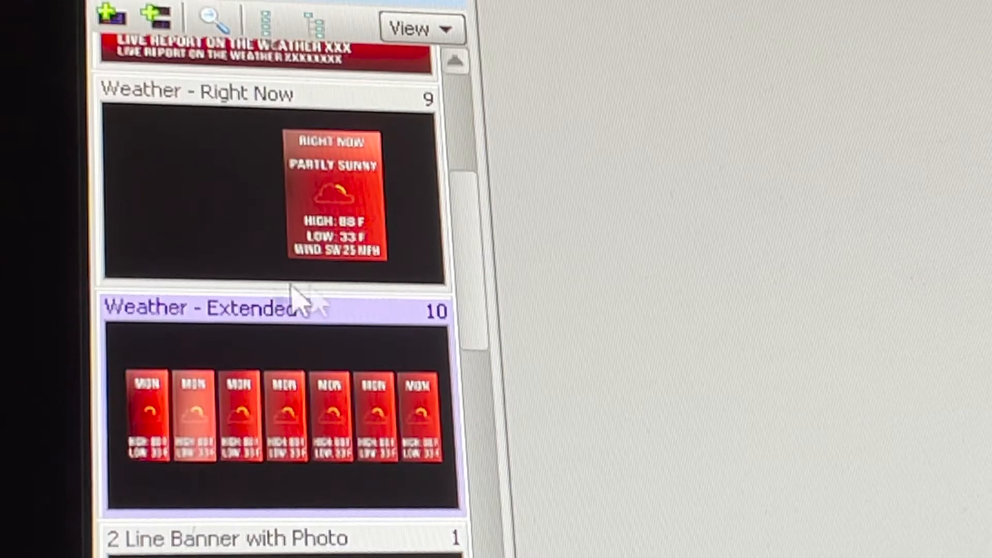
pyautogui.scroll(-3)
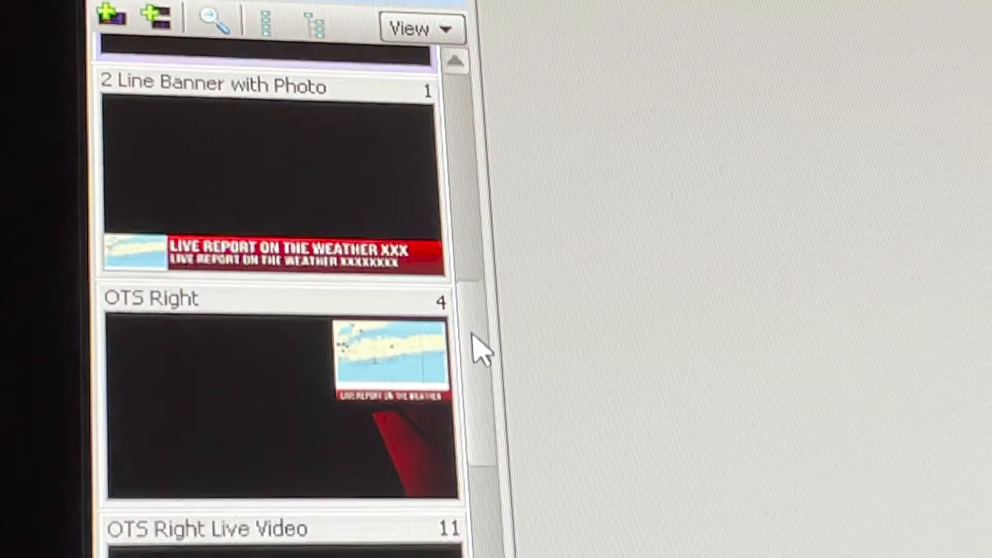
pyautogui.scroll(-3)
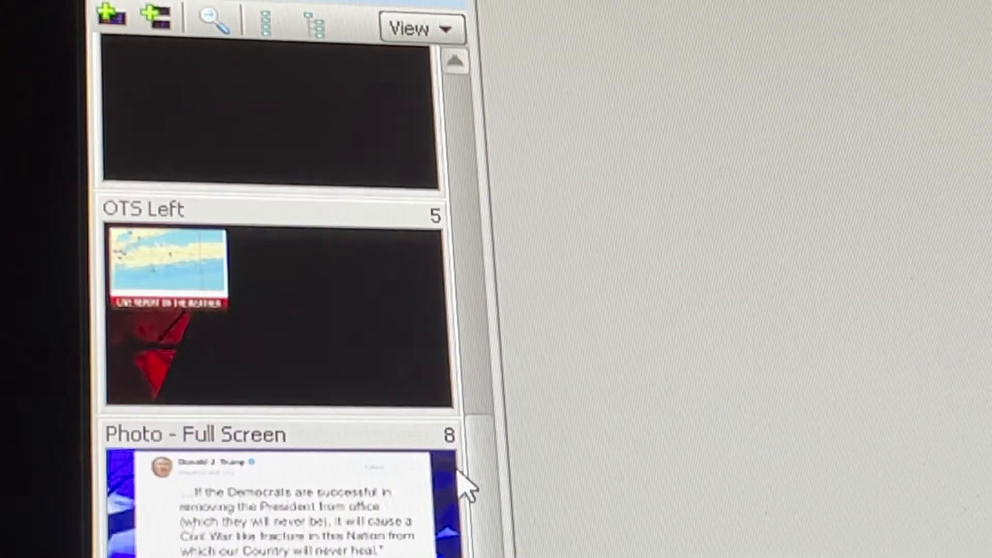
pyautogui.scroll(-3)
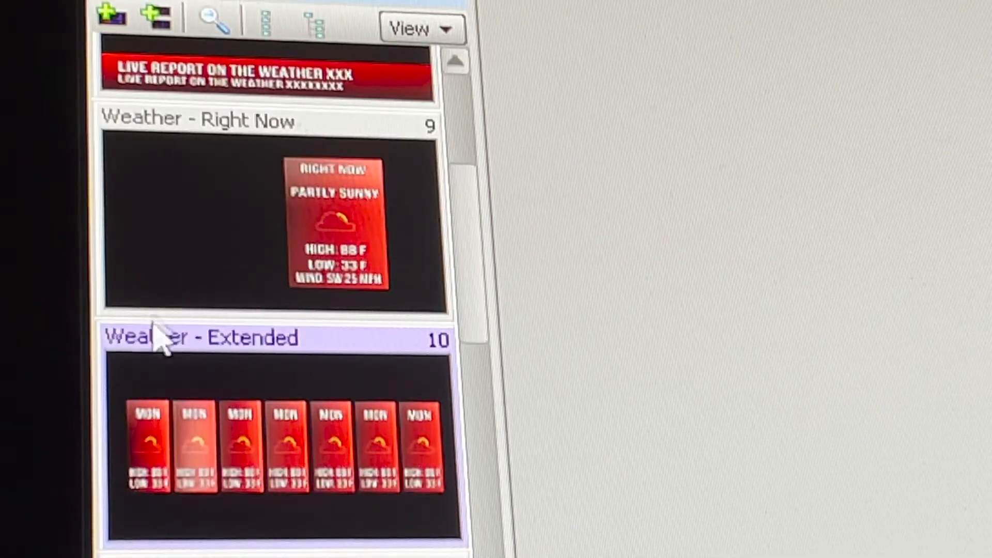
pyautogui.moveTo(193, 224)
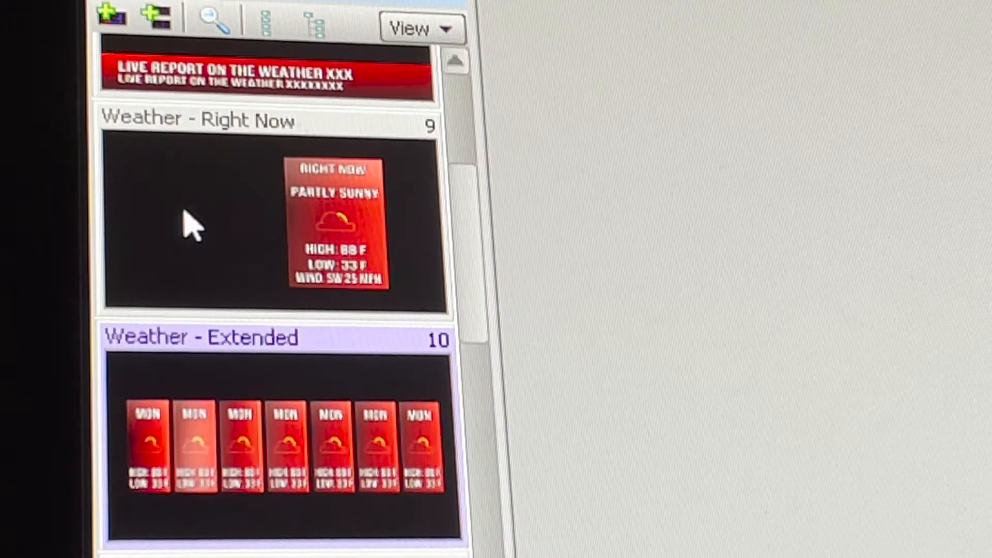
pyautogui.moveTo(292, 428)
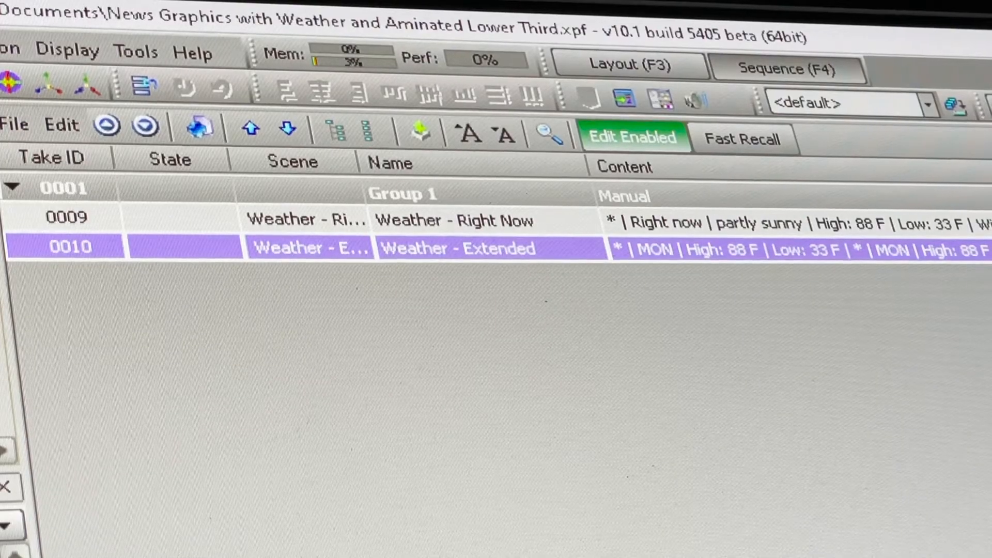
pyautogui.moveTo(293, 120)
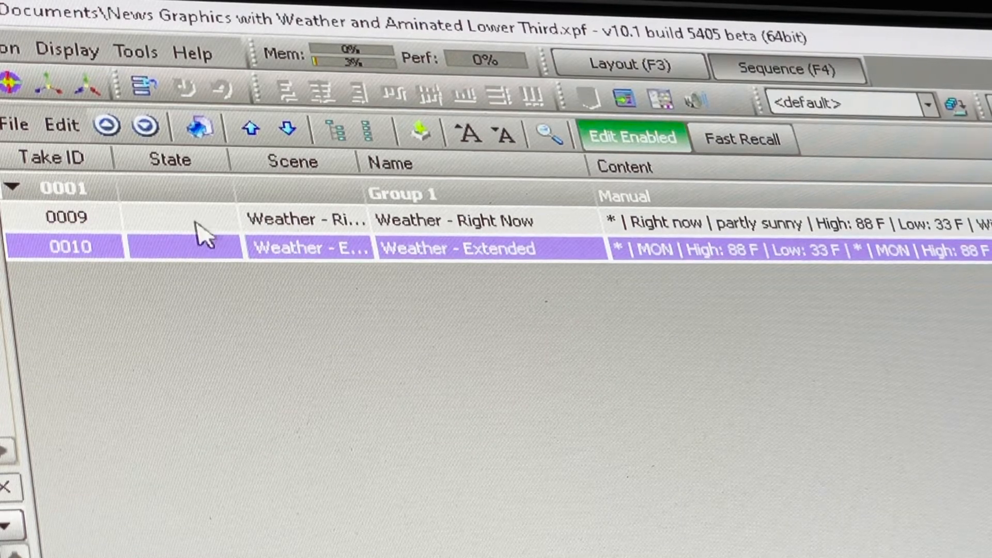
pyautogui.moveTo(123, 218)
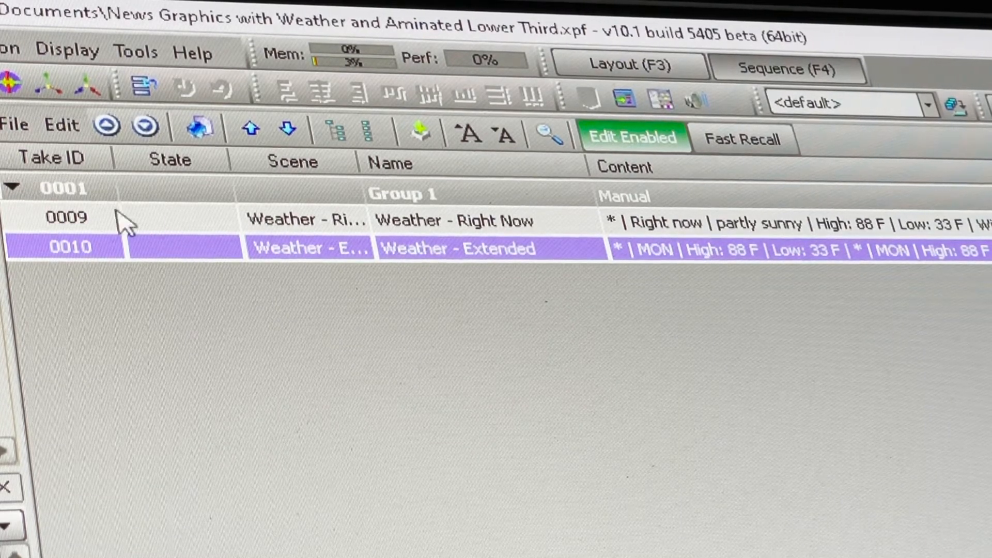
# Select take 0009 Weather - Right Now, then take 0010 Weather - Extended
pyautogui.click(69, 218)
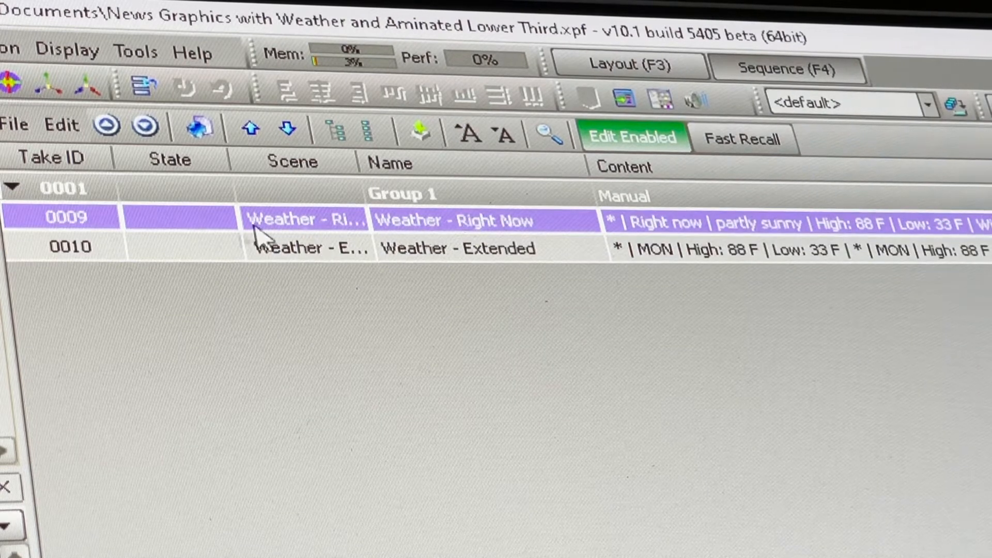
pyautogui.moveTo(430, 244)
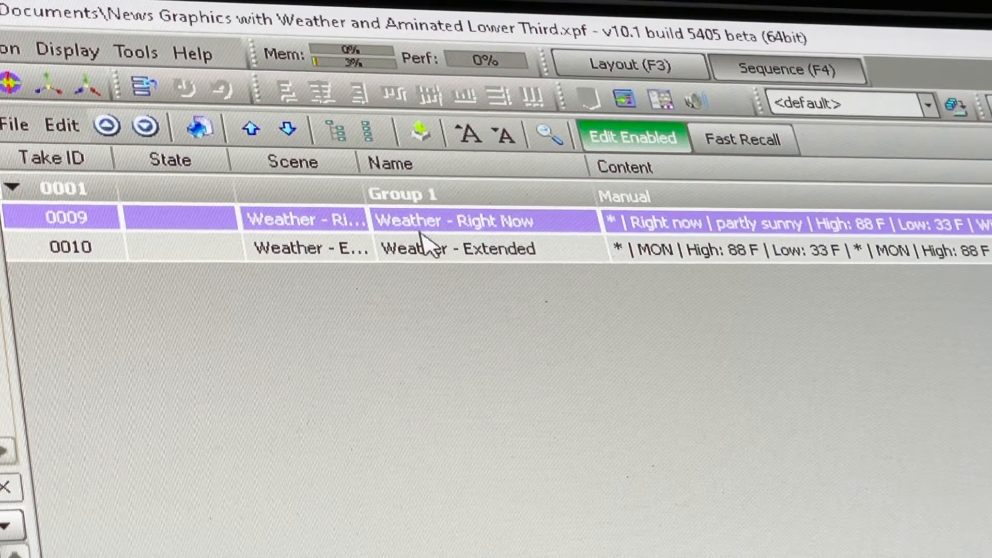
pyautogui.click(456, 247)
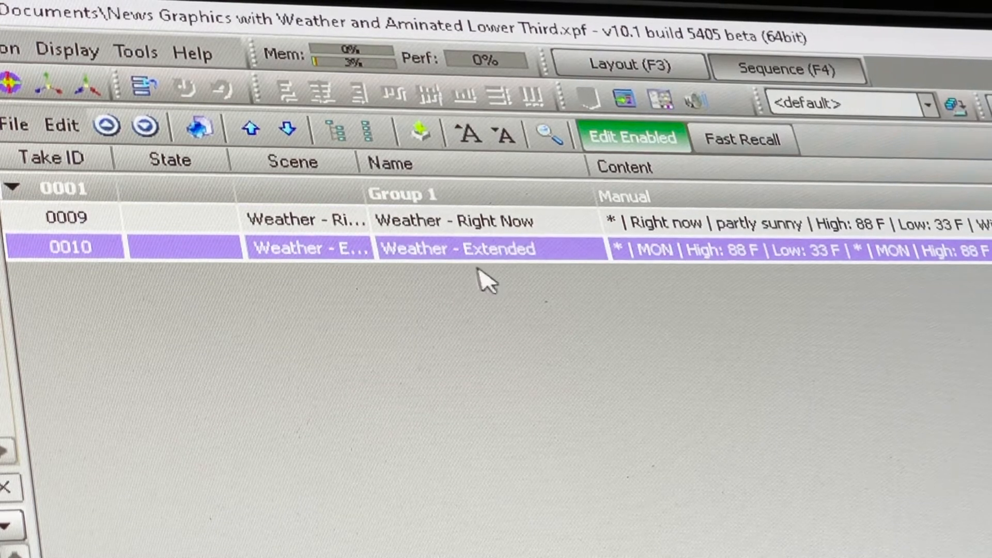
pyautogui.moveTo(462, 265)
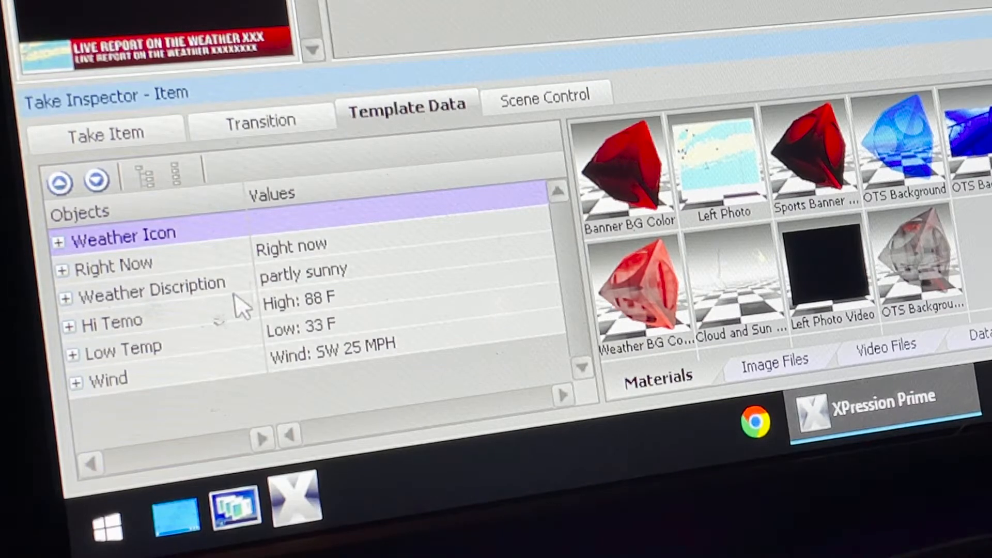
pyautogui.moveTo(329, 380)
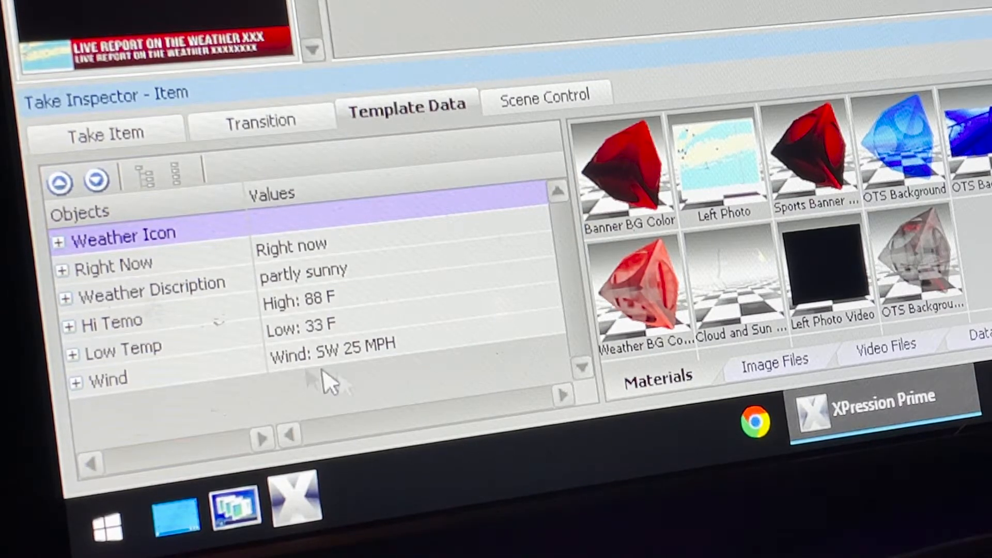
pyautogui.moveTo(130, 241)
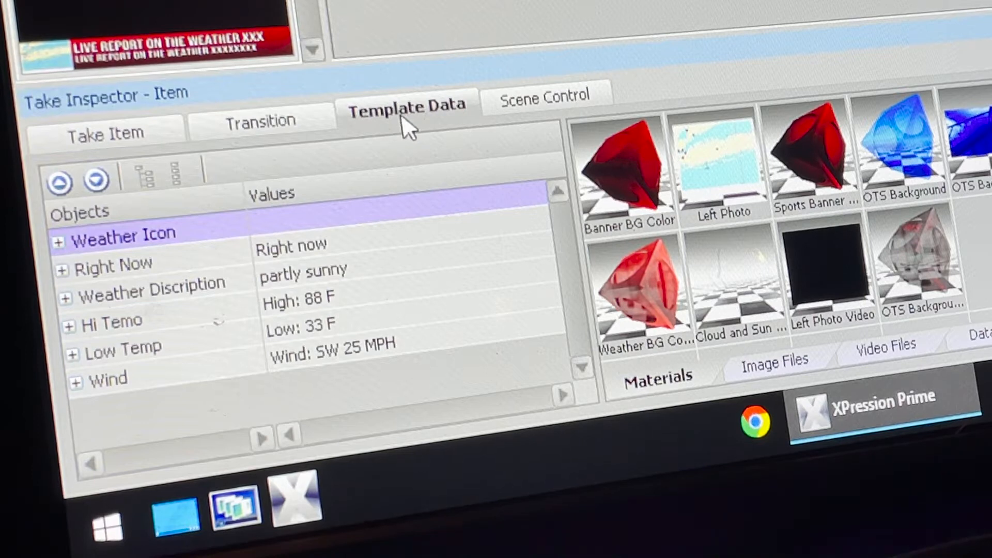
pyautogui.moveTo(538, 101)
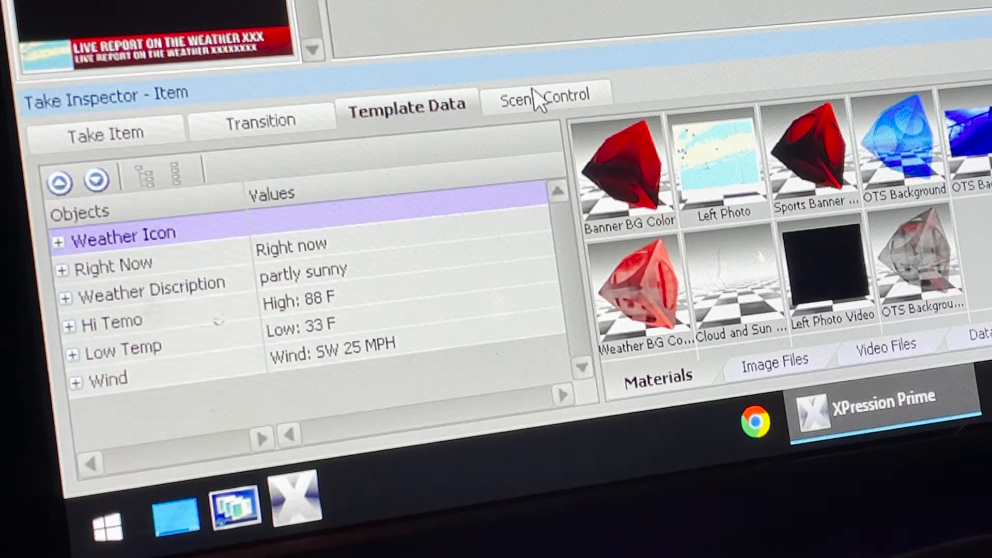
pyautogui.moveTo(398, 124)
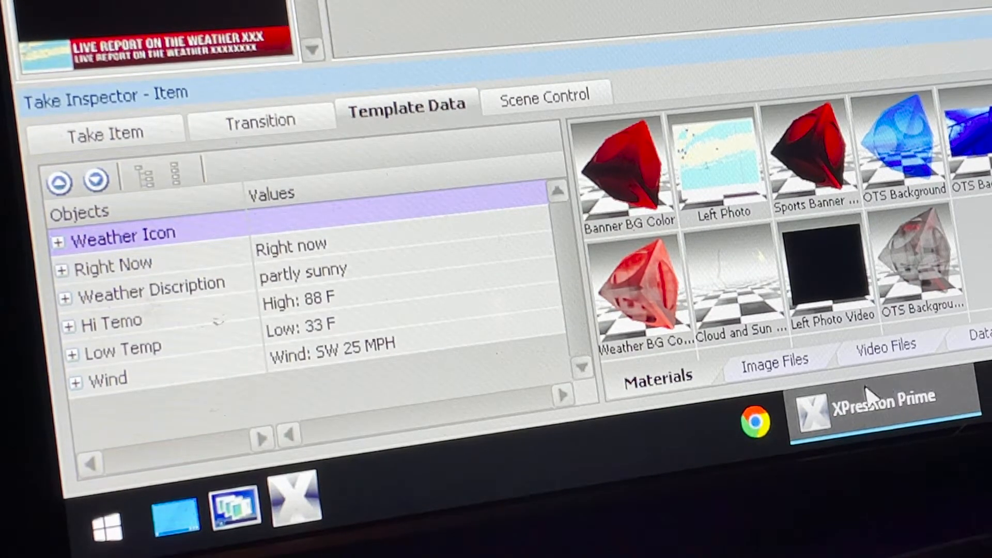
# Assign SNOW from Videos > Weather Icons for Xpression as the Right Now take's Weather Icon
pyautogui.click(885, 346)
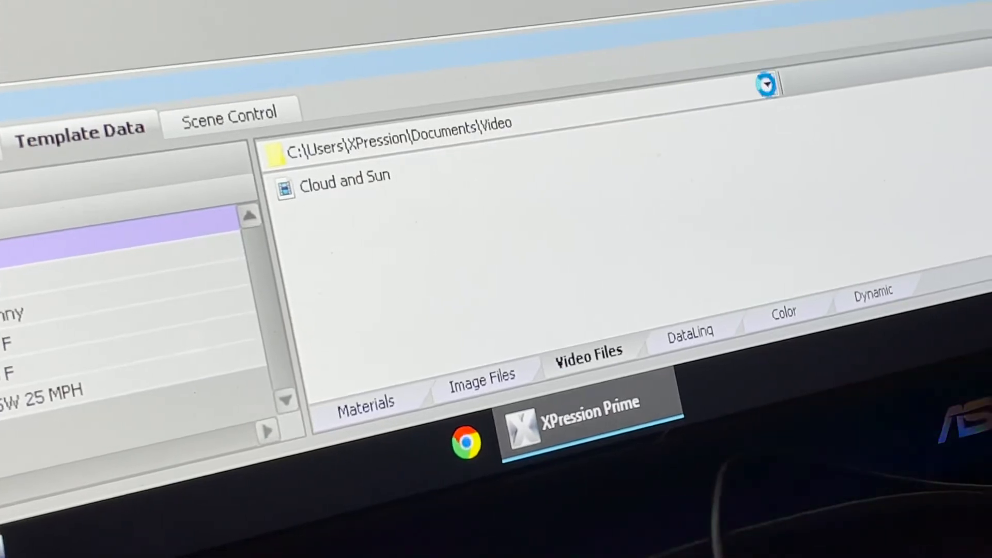
pyautogui.click(765, 85)
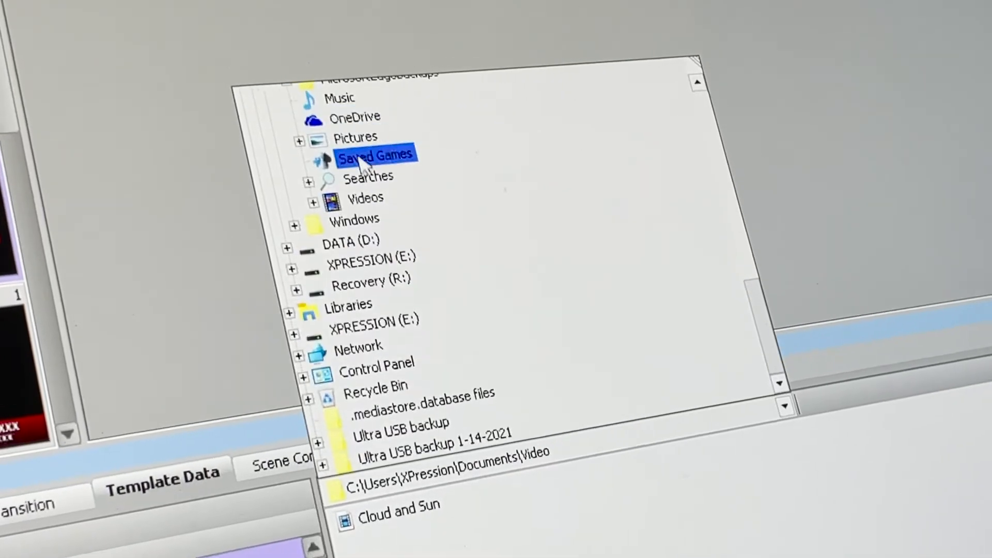
pyautogui.click(365, 198)
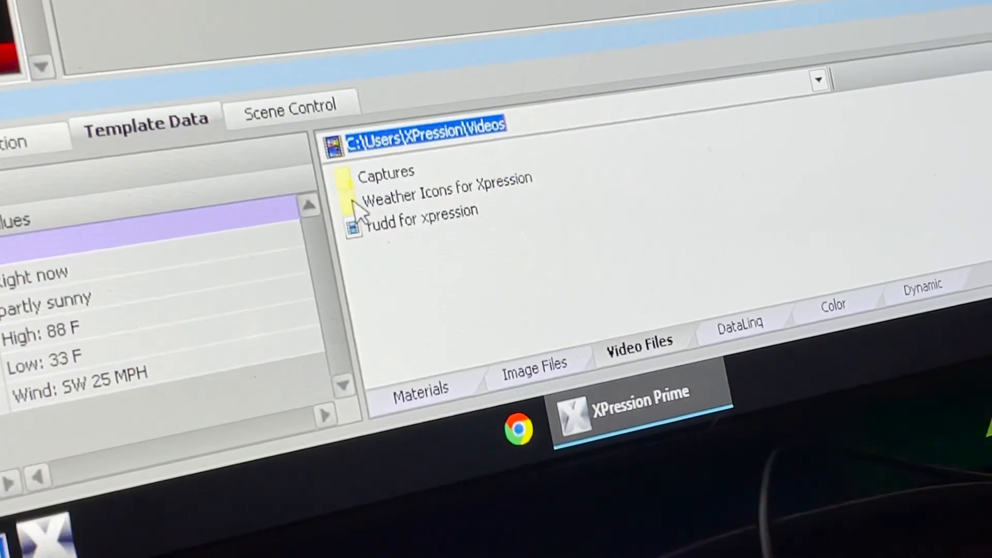
pyautogui.moveTo(412, 203)
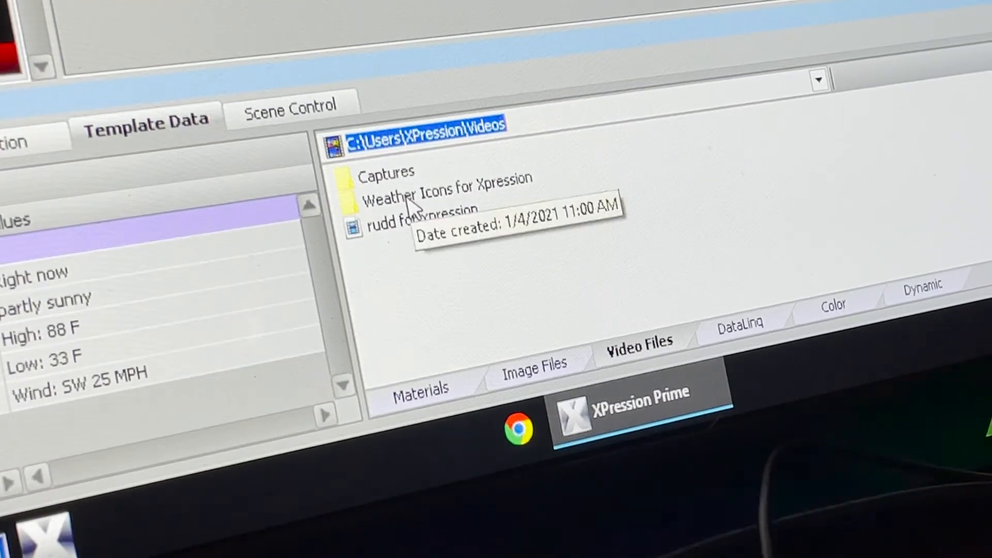
pyautogui.doubleClick(445, 192)
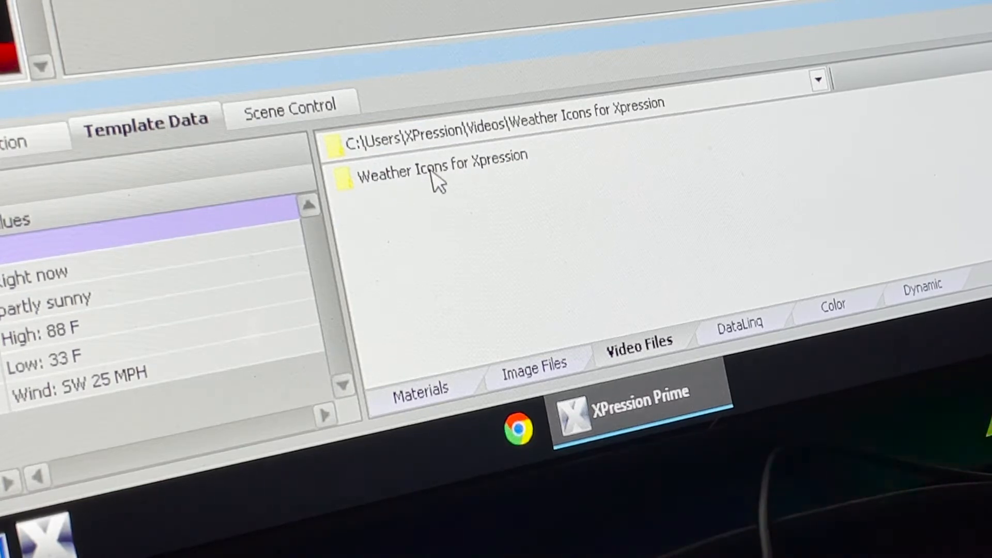
pyautogui.doubleClick(439, 171)
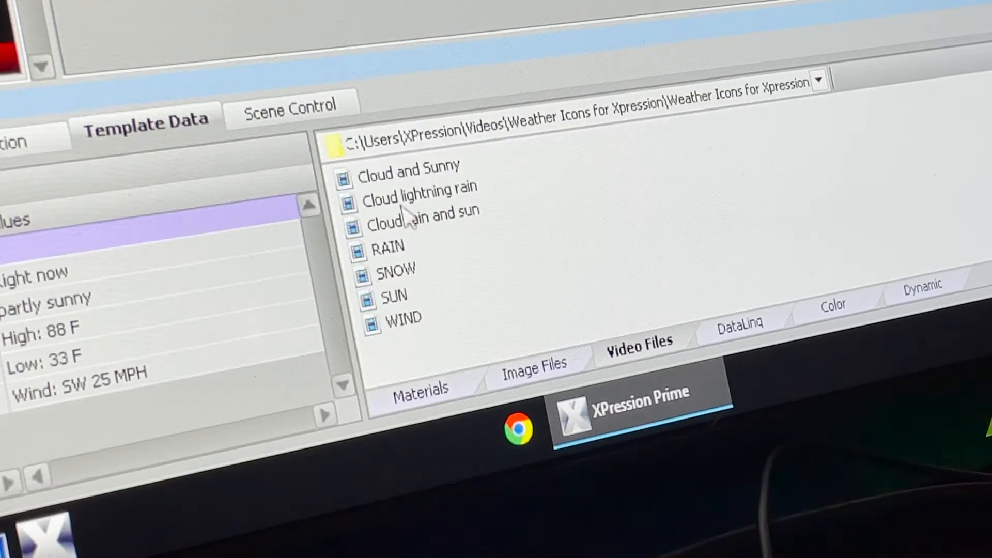
pyautogui.moveTo(395, 300)
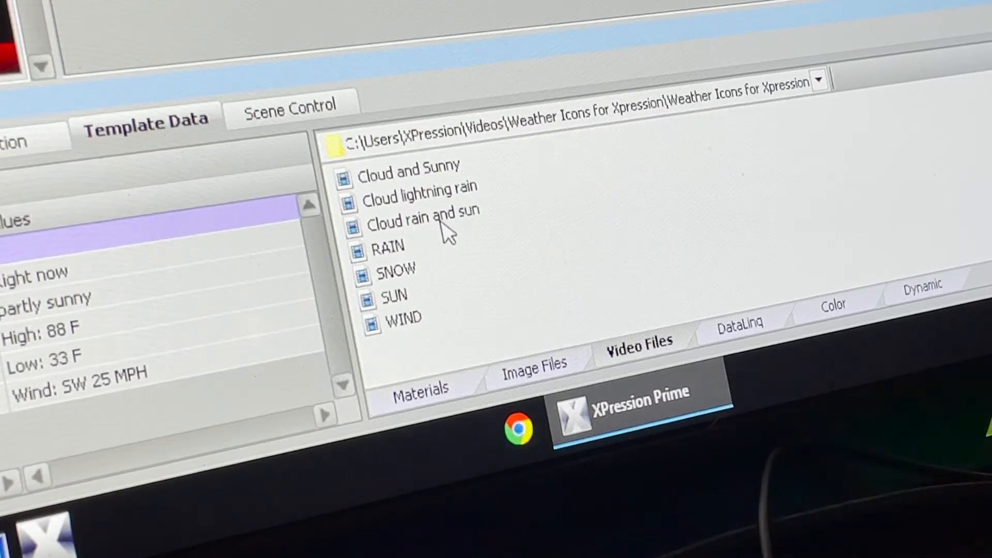
pyautogui.moveTo(400, 278)
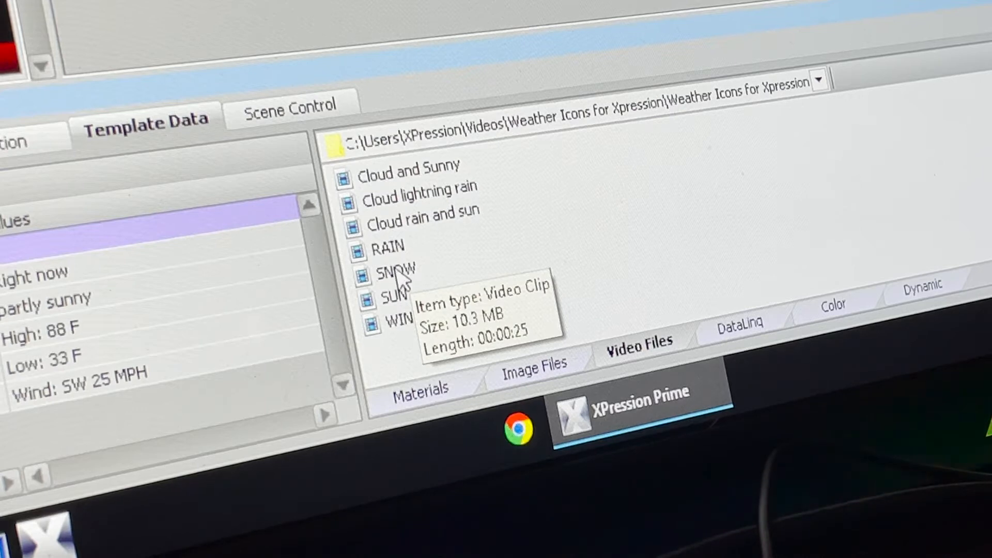
pyautogui.click(396, 271)
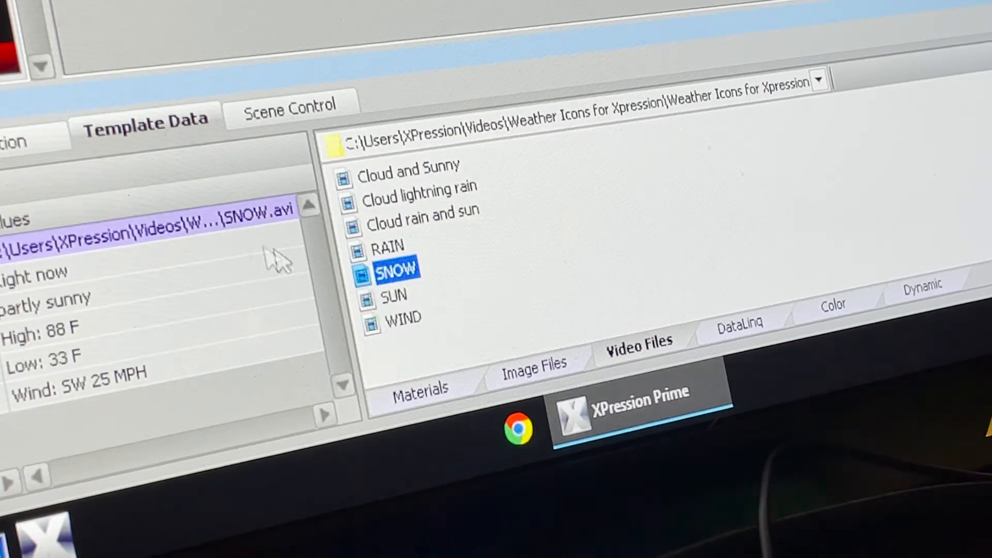
pyautogui.moveTo(244, 243)
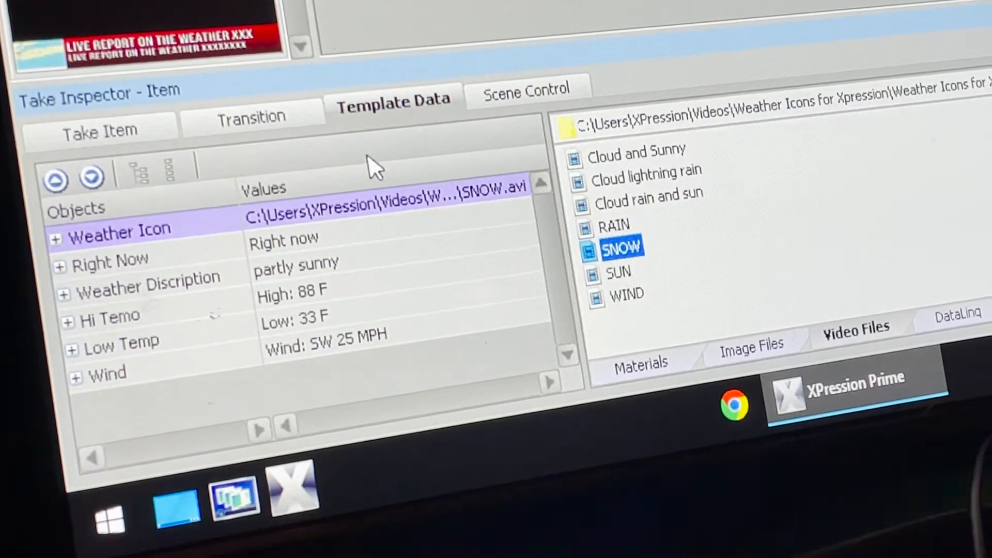
pyautogui.moveTo(253, 272)
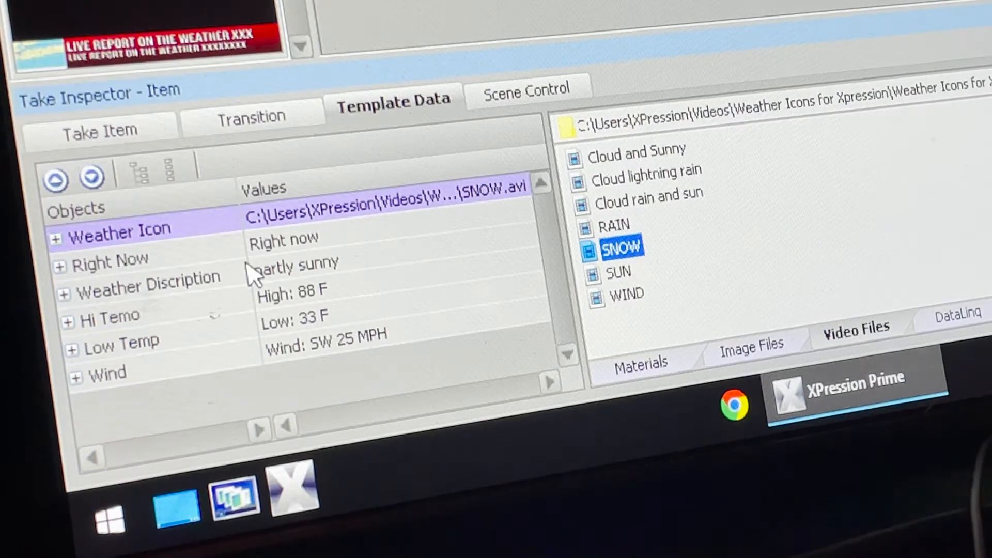
pyautogui.moveTo(104, 273)
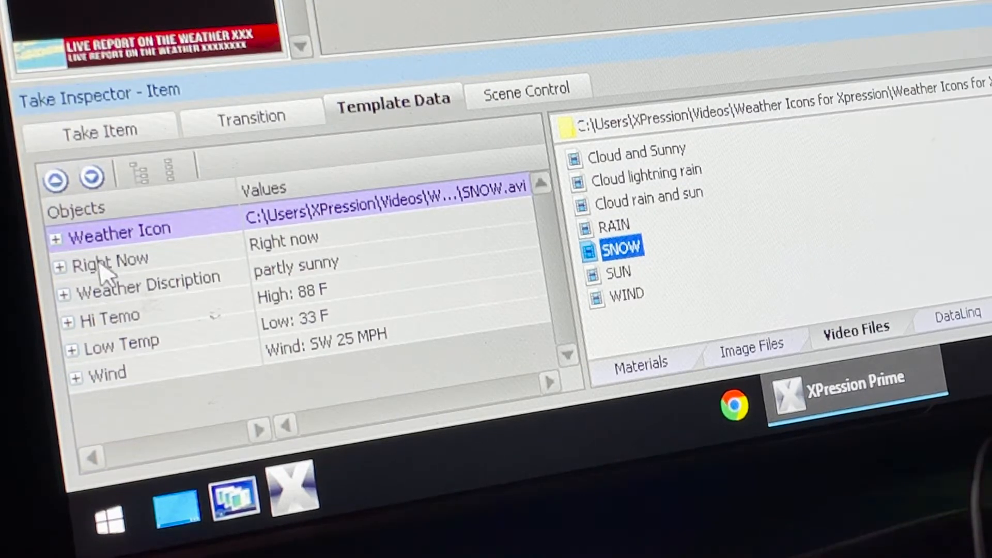
# Select the Weather Discription row to change 'partly sunny' to 'snow'
pyautogui.click(110, 259)
pyautogui.write('snow')
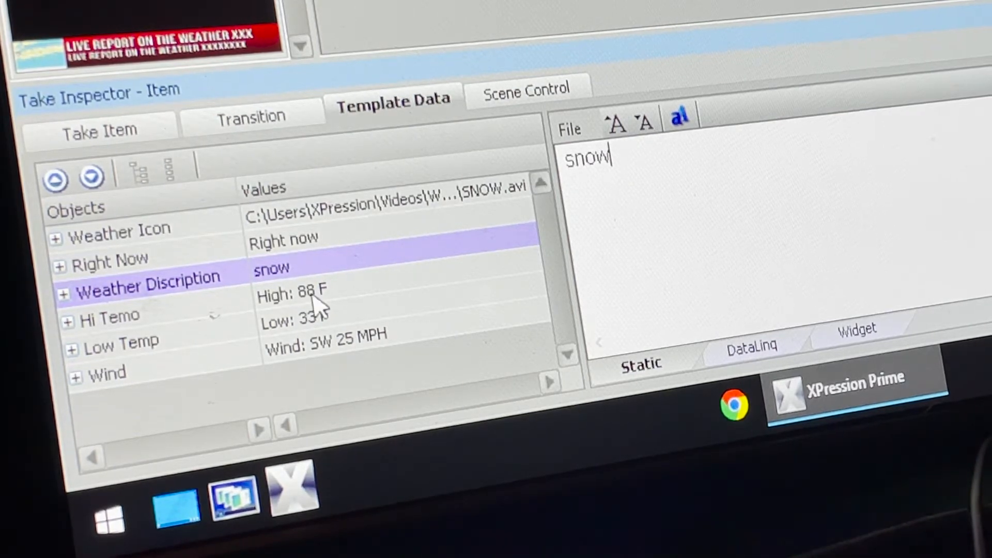
# Change the high temperature from 88 to 25 and the low from 33 to 15
pyautogui.click(293, 293)
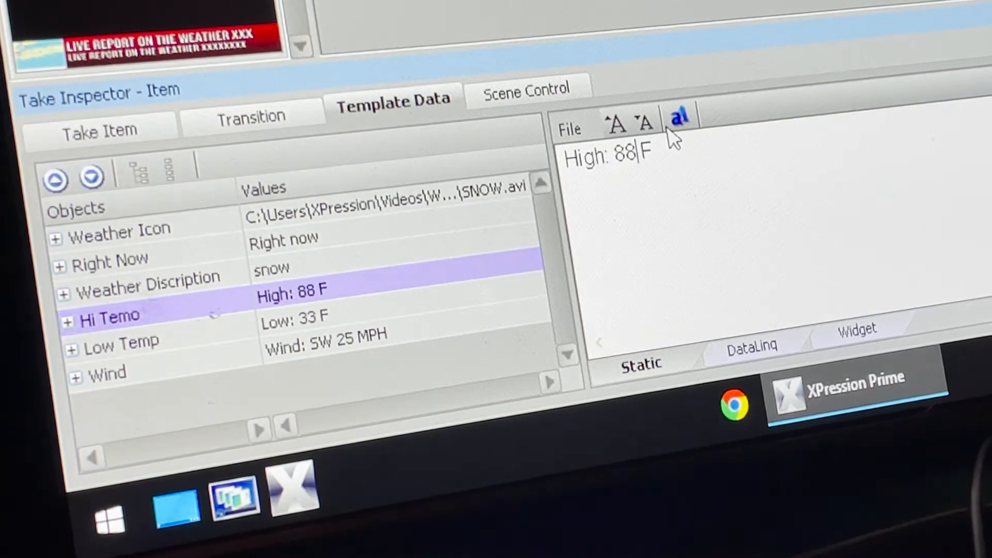
pyautogui.press('Backspace')
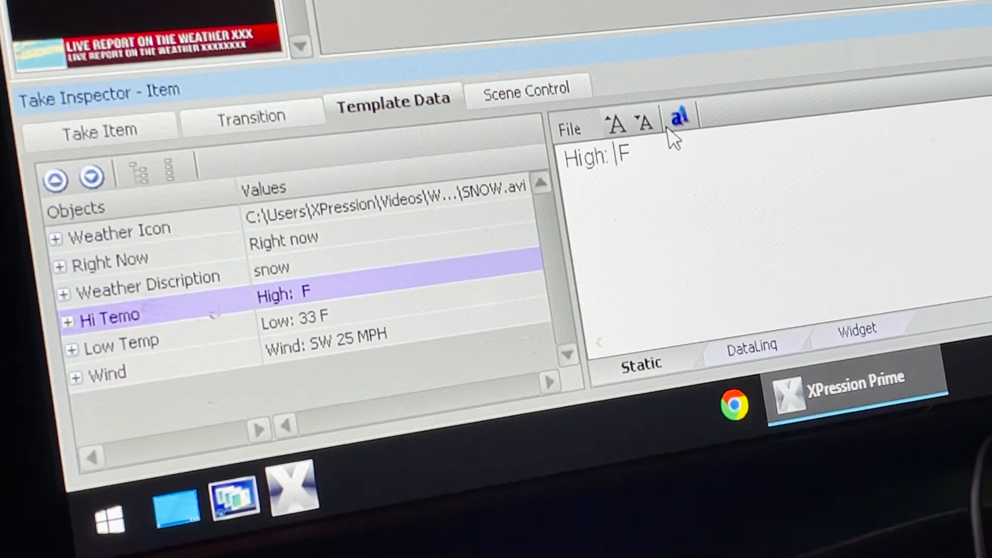
pyautogui.write('25')
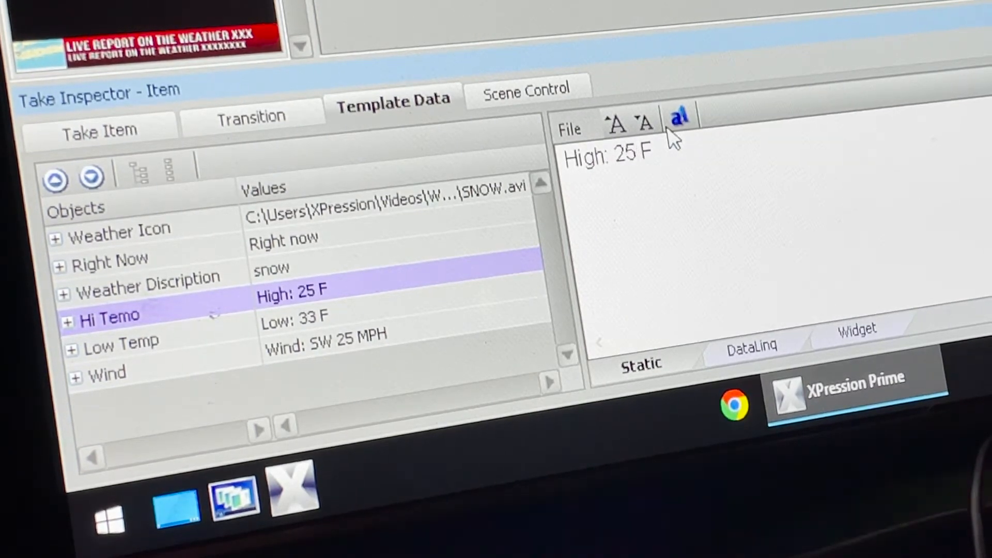
pyautogui.click(294, 315)
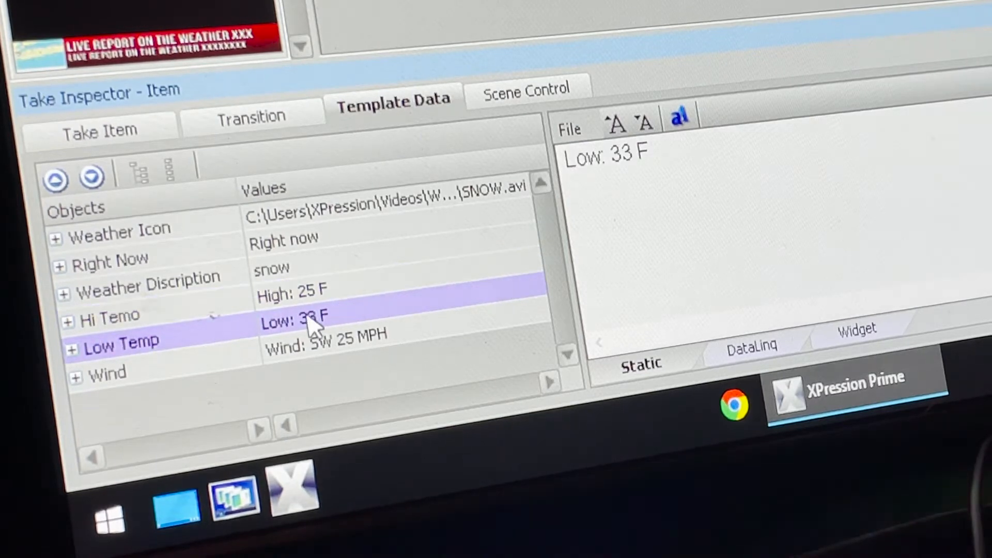
pyautogui.click(626, 158)
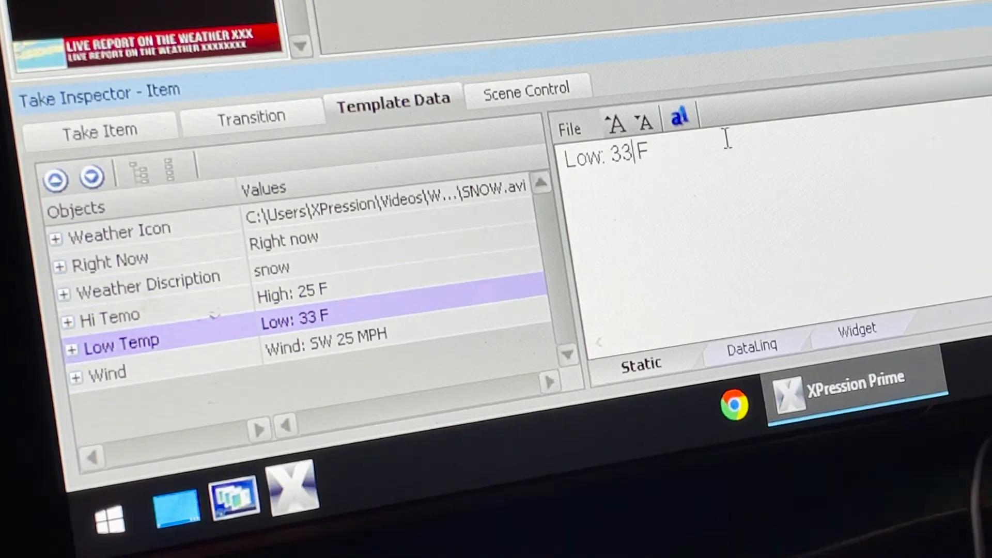
pyautogui.press('Backspace')
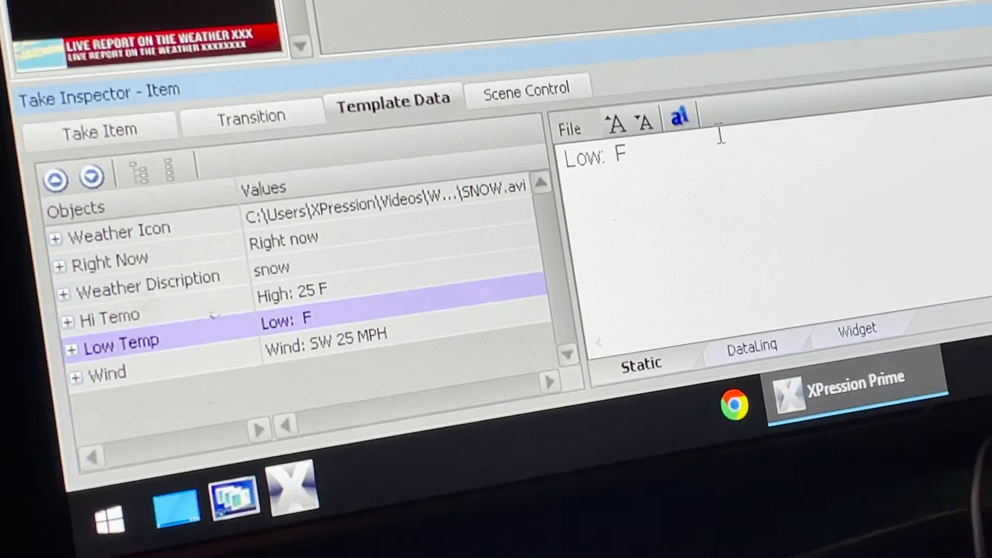
pyautogui.write('15')
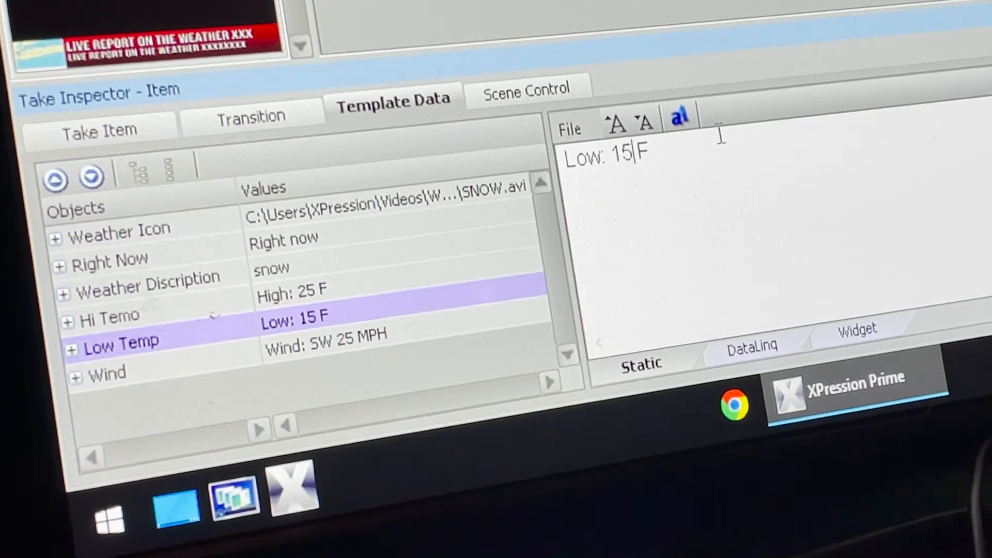
# Change the wind speed from 25 to 10 MPH
pyautogui.click(325, 334)
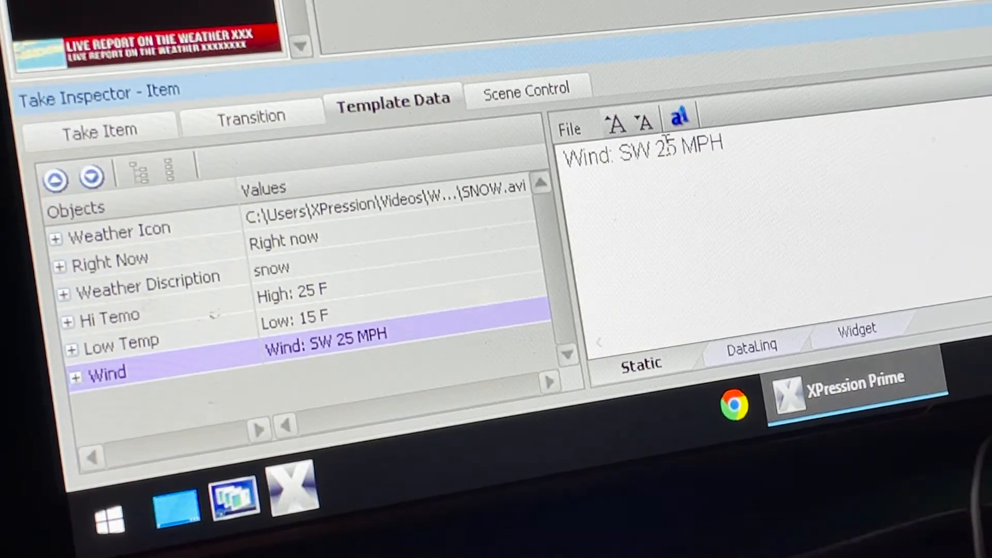
pyautogui.doubleClick(663, 140)
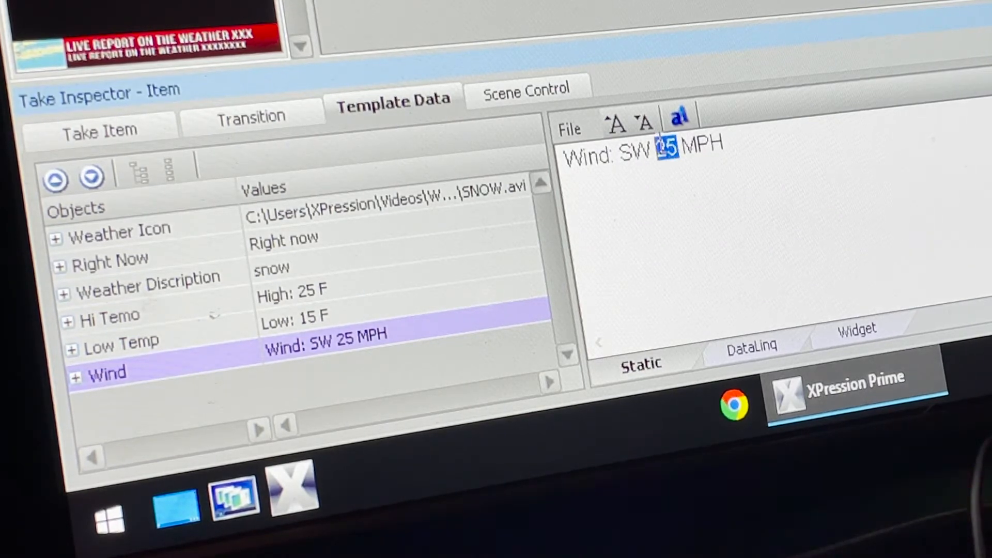
pyautogui.write('10')
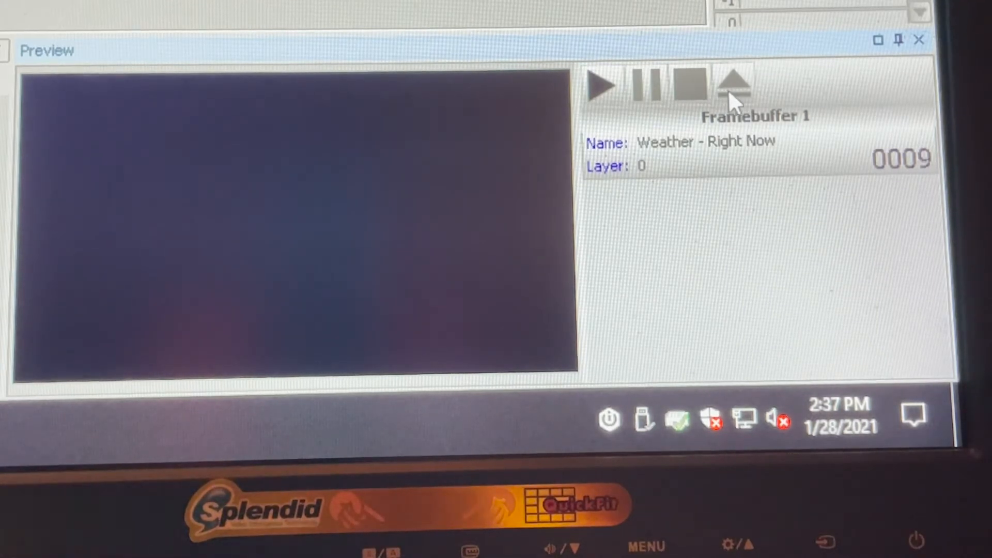
pyautogui.moveTo(60, 72)
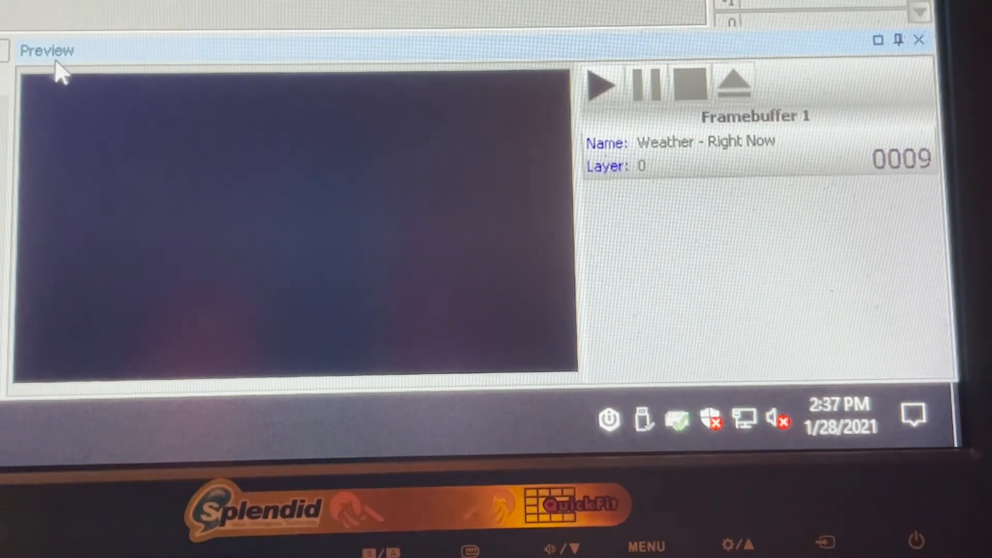
pyautogui.moveTo(60, 70)
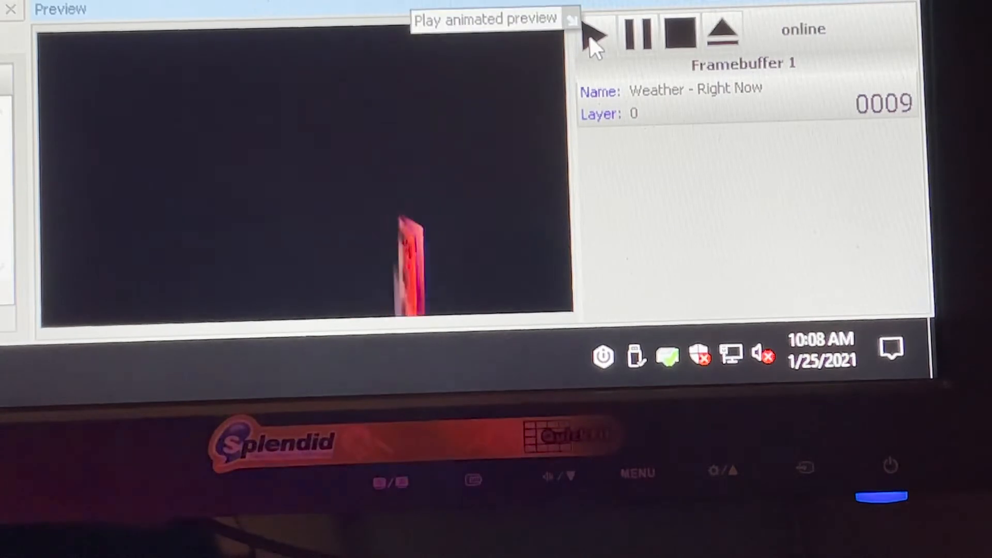
# Play, stop, and replay the Right Now take's animated preview on Framebuffer 1
pyautogui.click(593, 36)
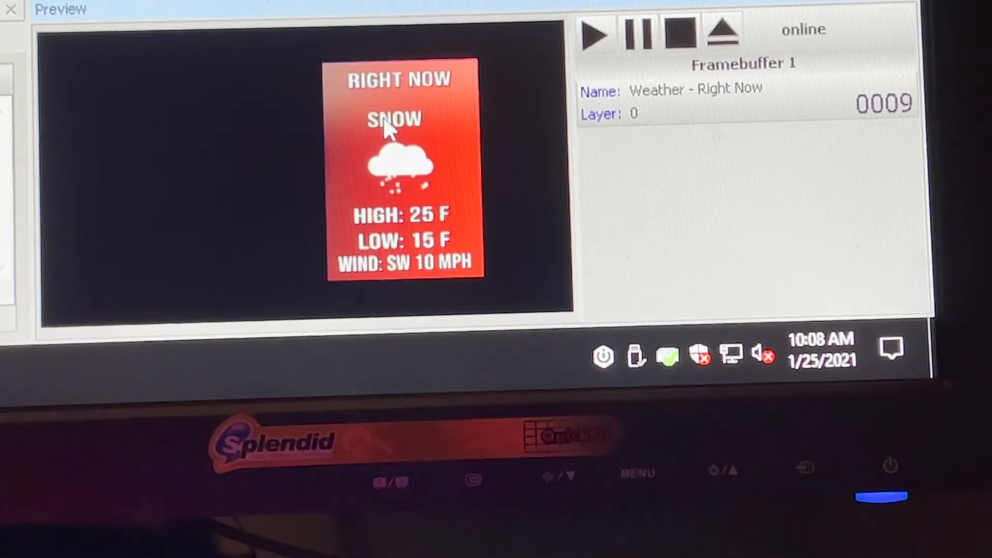
pyautogui.moveTo(468, 135)
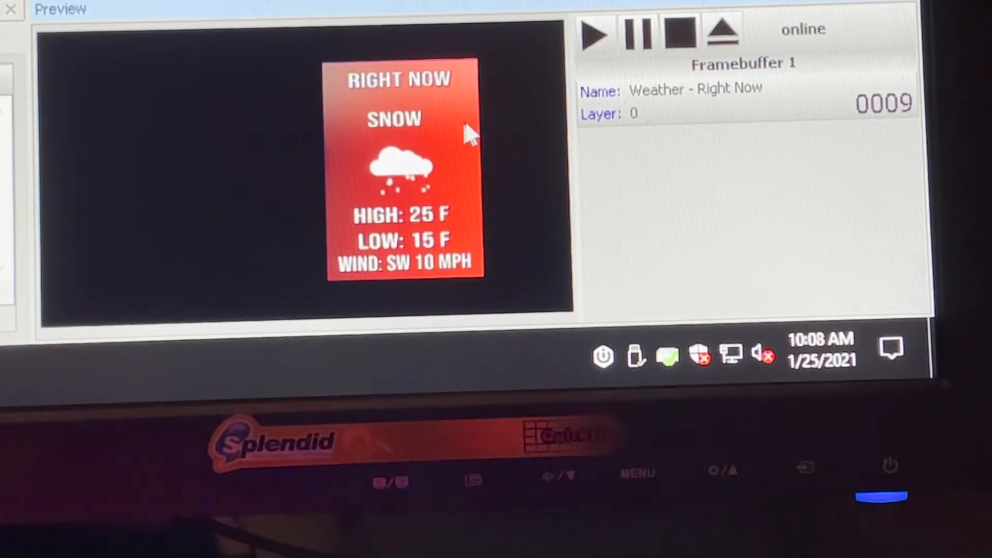
pyautogui.moveTo(595, 37)
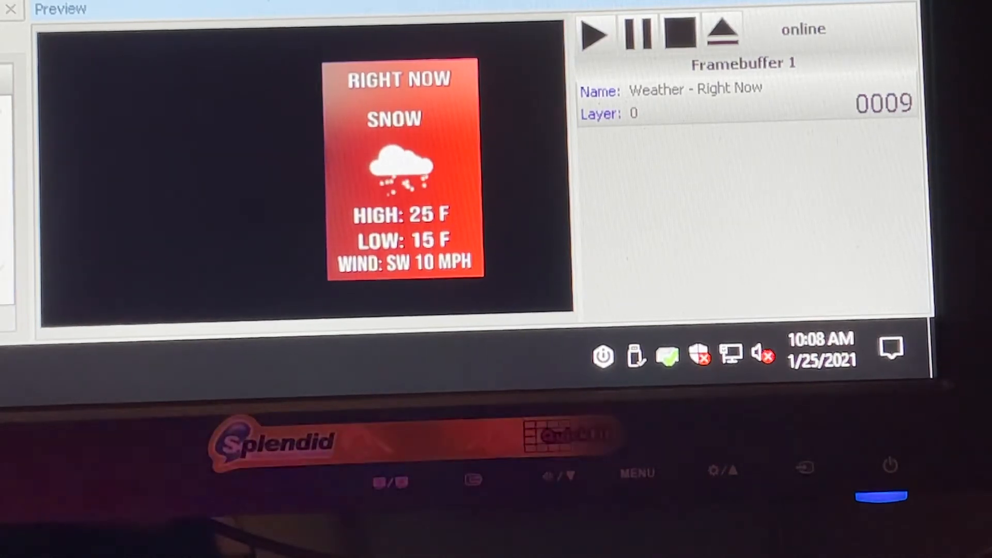
pyautogui.click(679, 33)
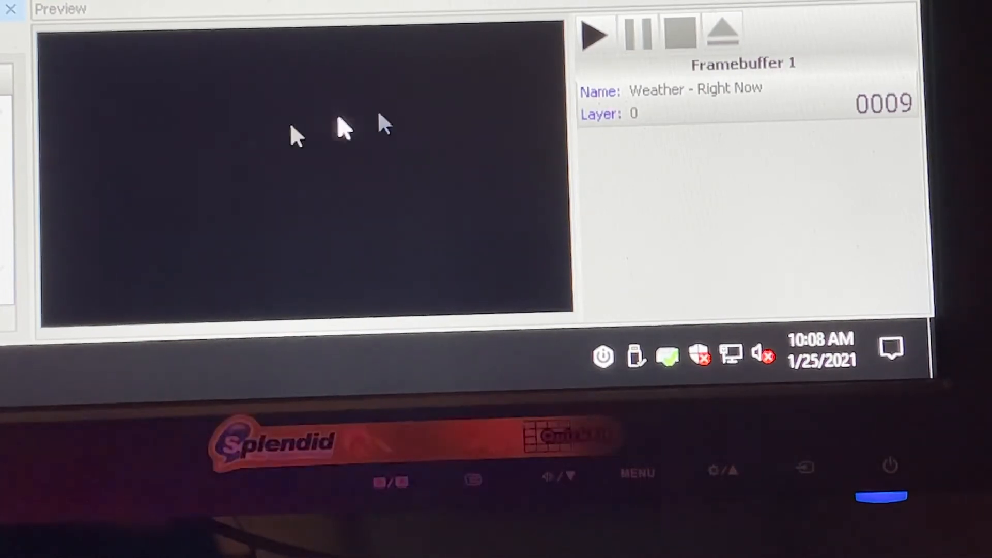
pyautogui.click(593, 36)
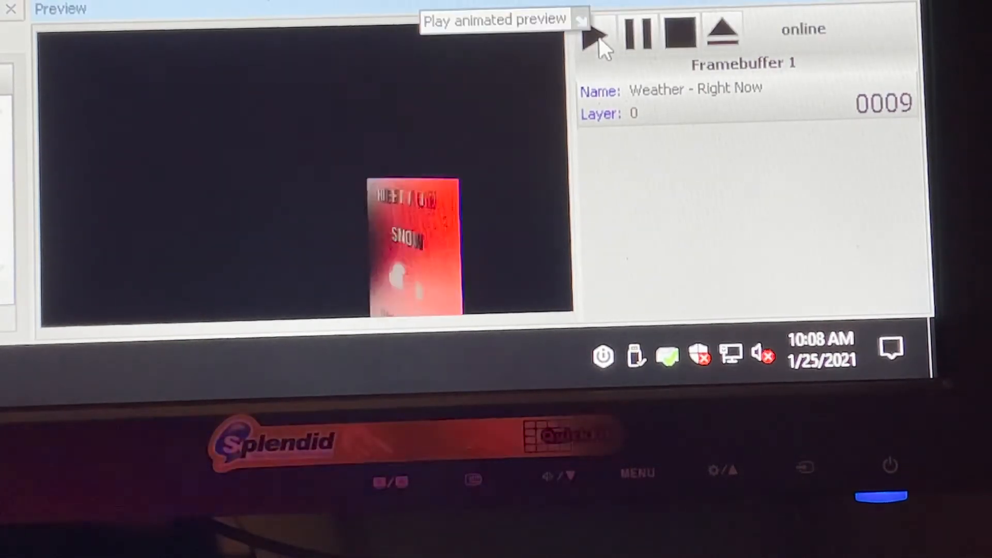
pyautogui.click(593, 34)
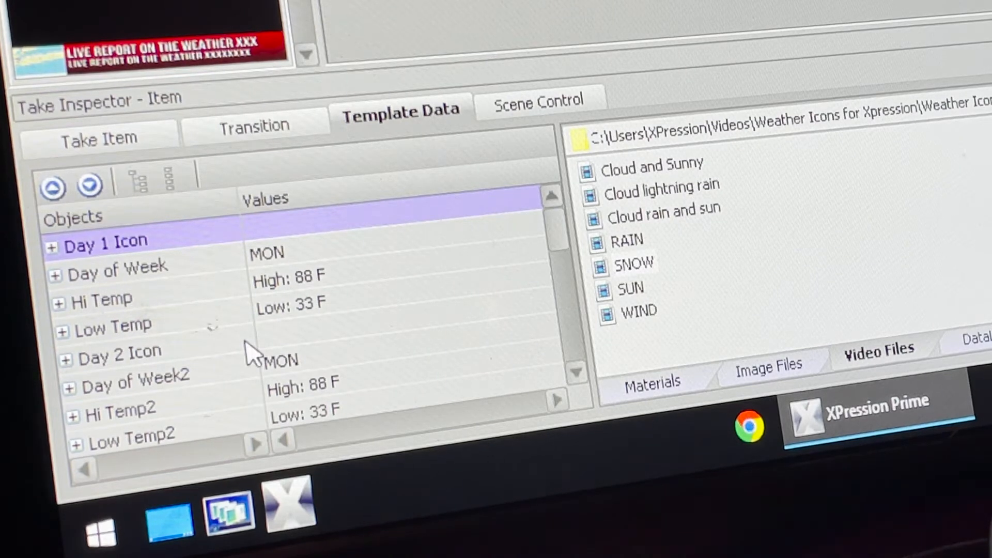
pyautogui.moveTo(446, 152)
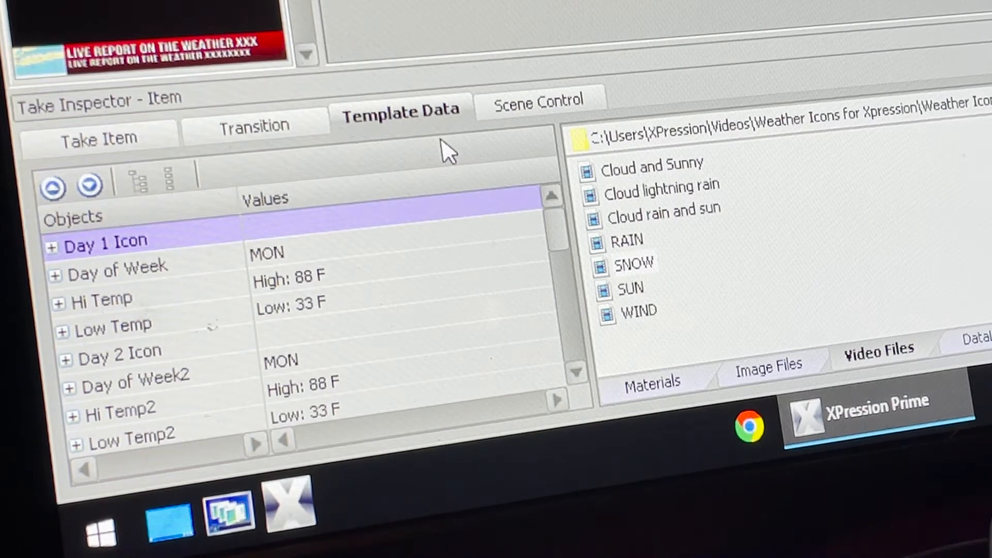
pyautogui.moveTo(494, 123)
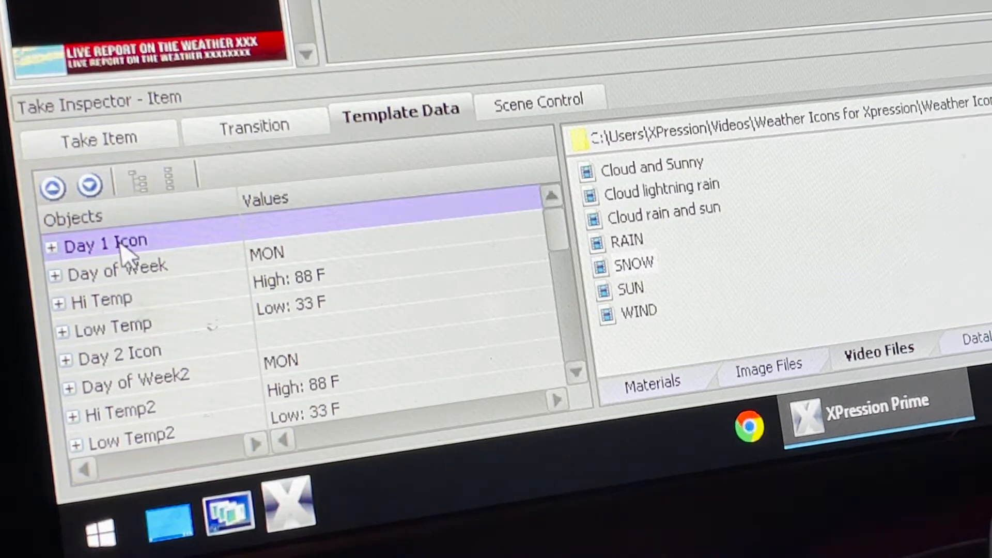
pyautogui.moveTo(202, 355)
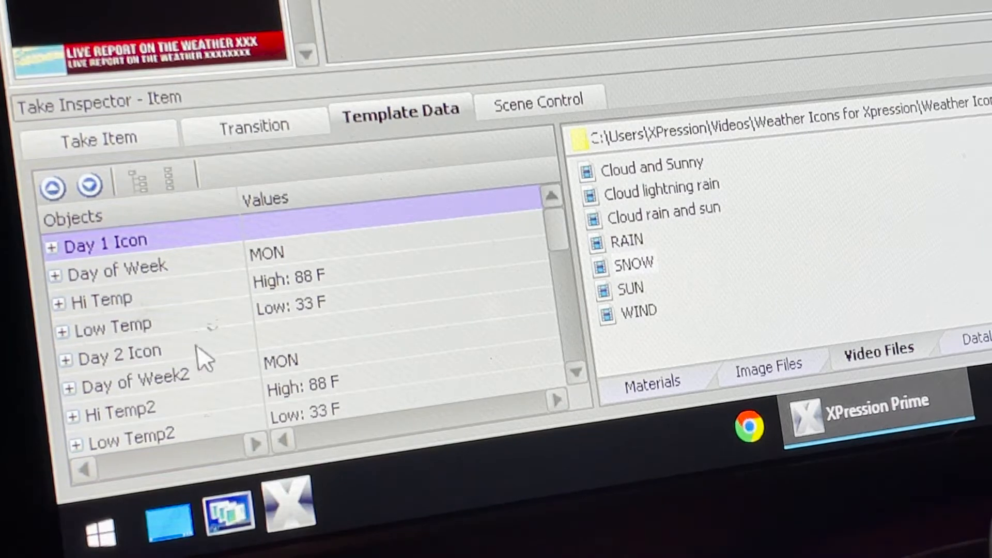
# Scroll down through the Extended take's template data fields
pyautogui.scroll(-3)
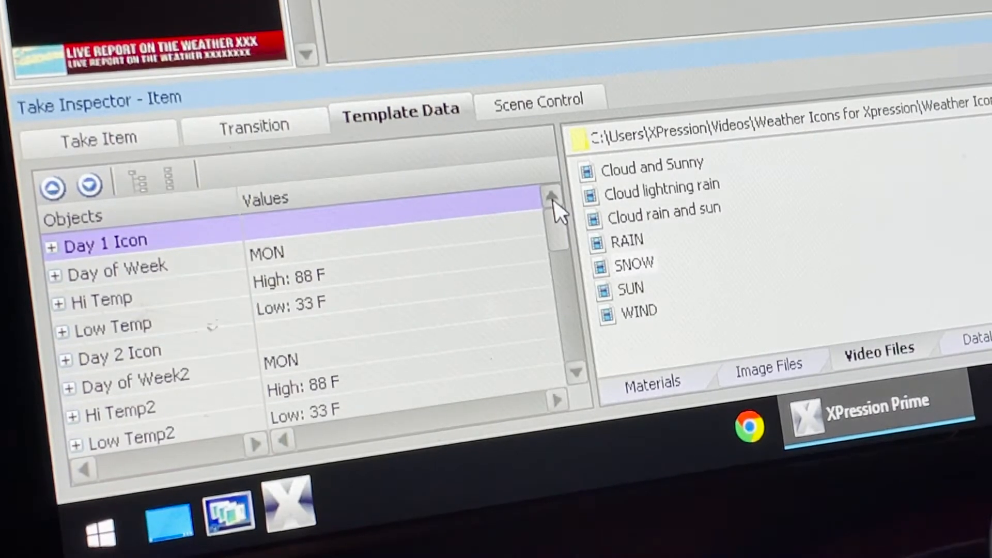
pyautogui.moveTo(442, 266)
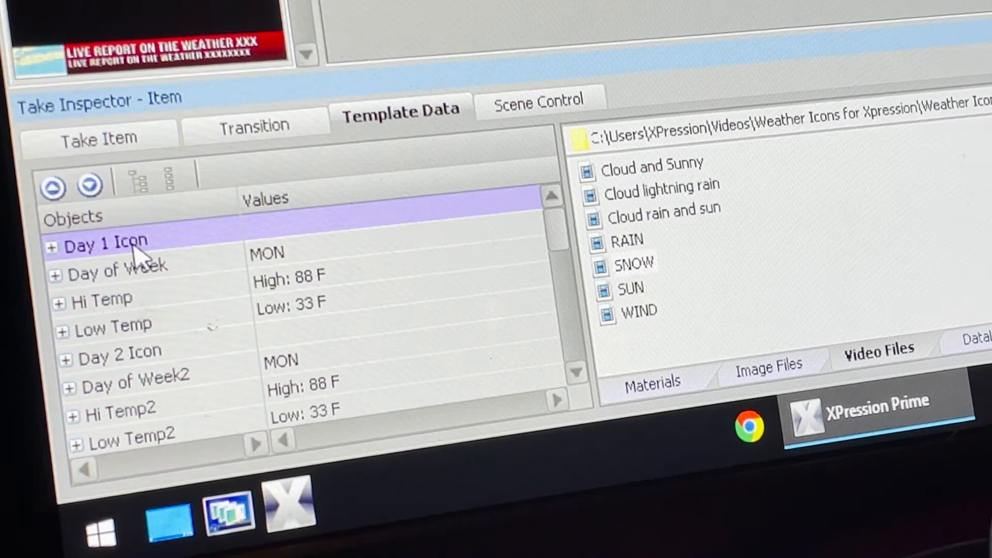
pyautogui.moveTo(423, 237)
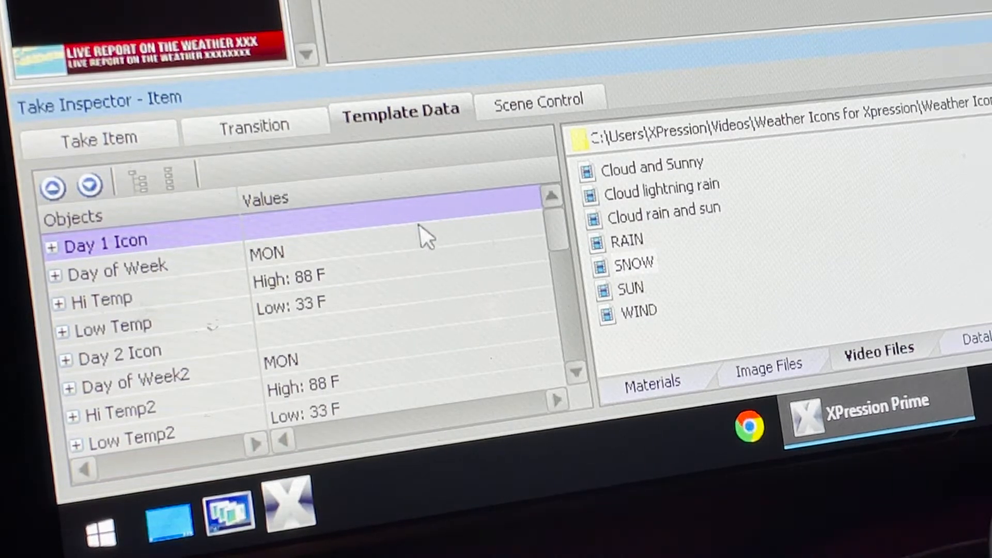
pyautogui.moveTo(658, 286)
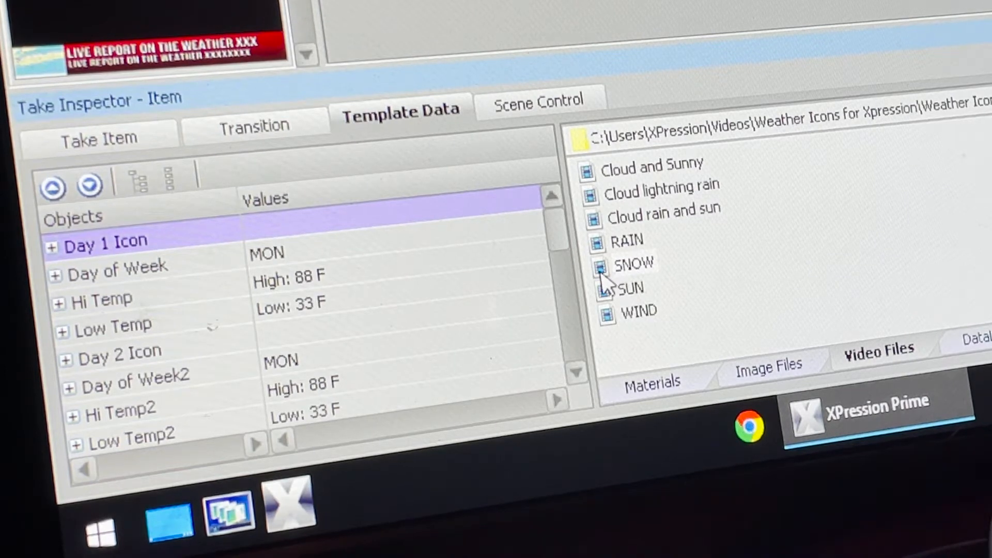
# Give day one the SNOW icon, a 25 F high and a 15 F low
pyautogui.click(633, 263)
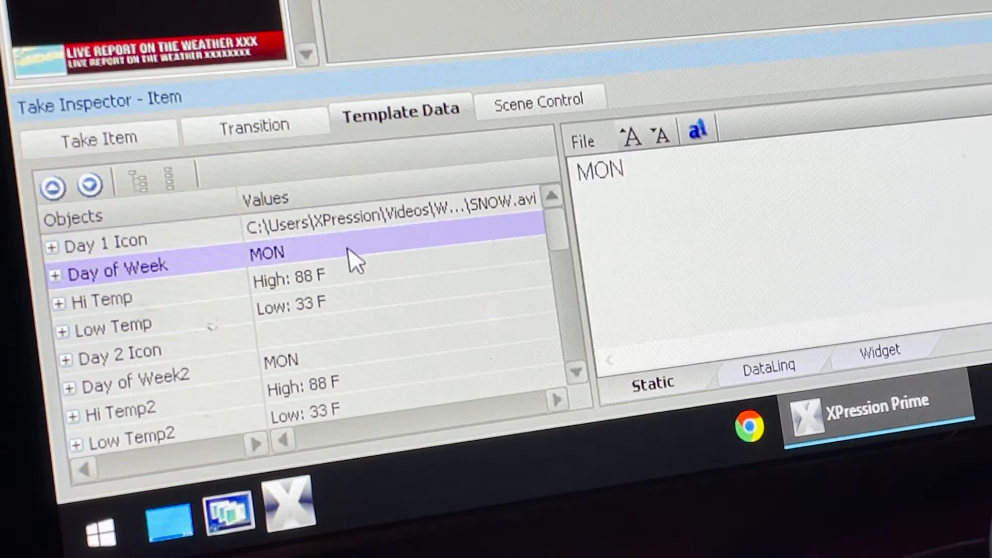
pyautogui.click(288, 279)
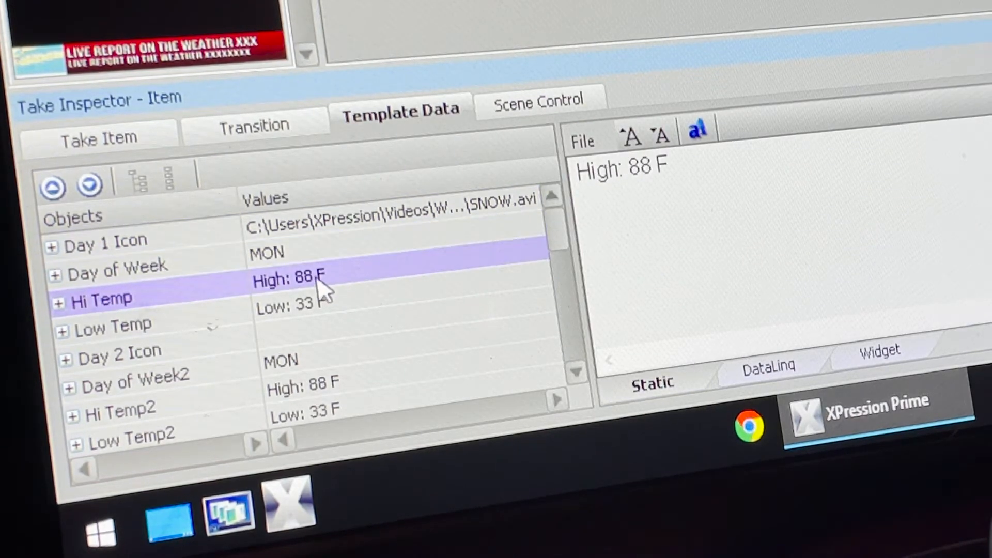
pyautogui.moveTo(528, 221)
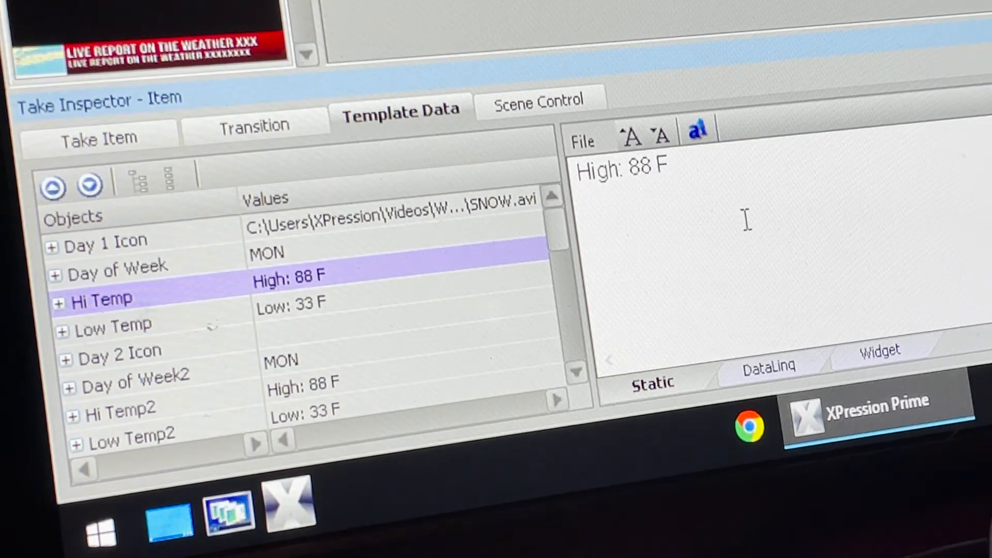
pyautogui.press('Backspace')
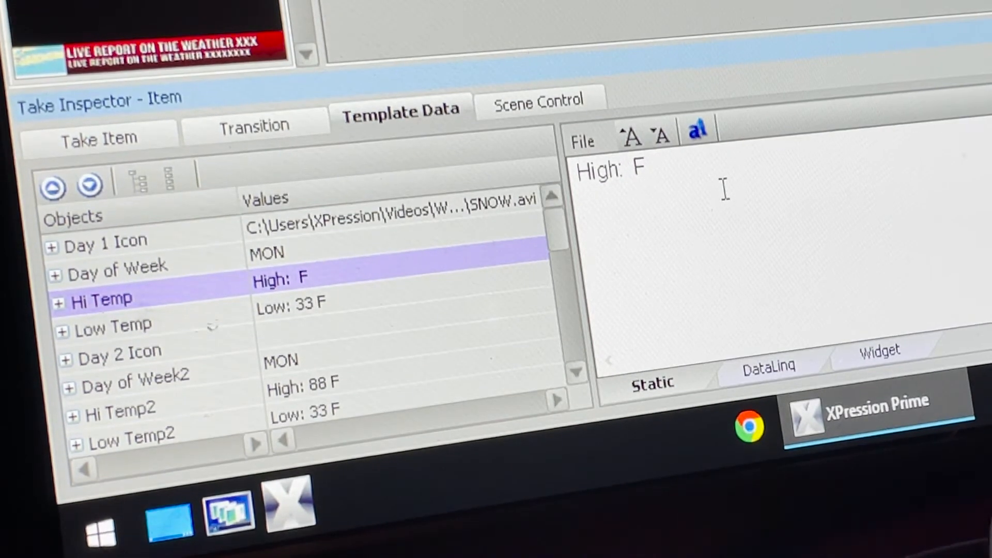
pyautogui.write('25')
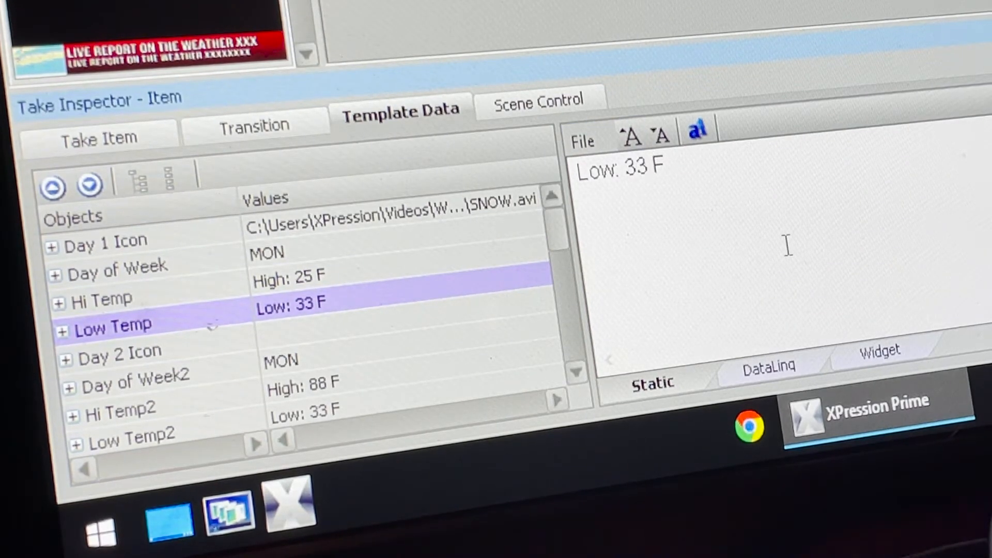
pyautogui.write('15')
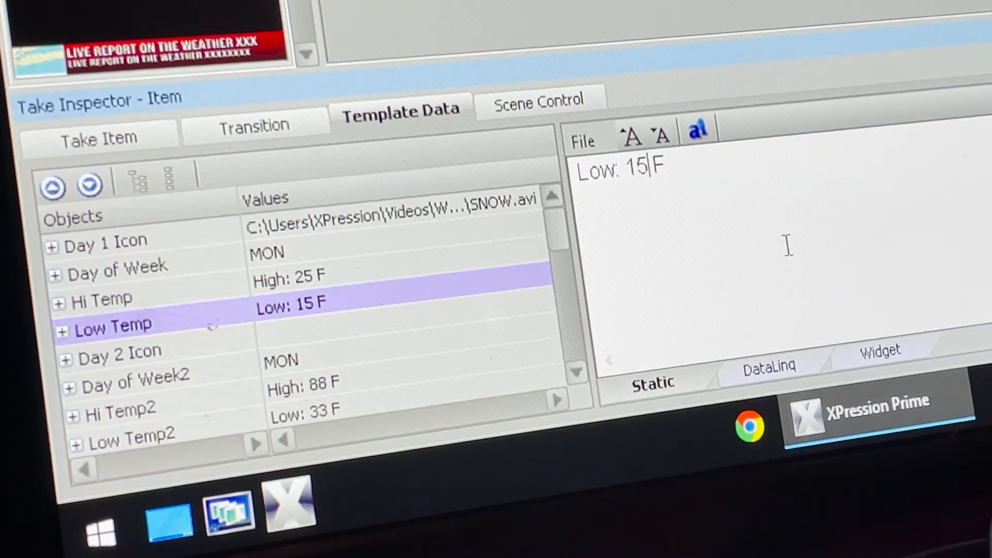
pyautogui.moveTo(152, 364)
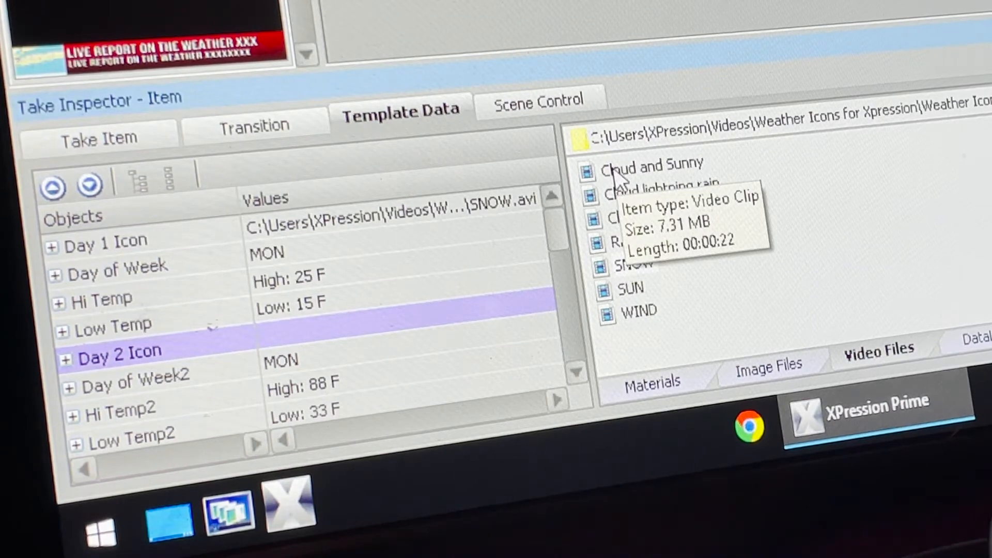
# Set day two to the Cloud and Sunny icon, 'tue', high 45 and low 38
pyautogui.doubleClick(652, 166)
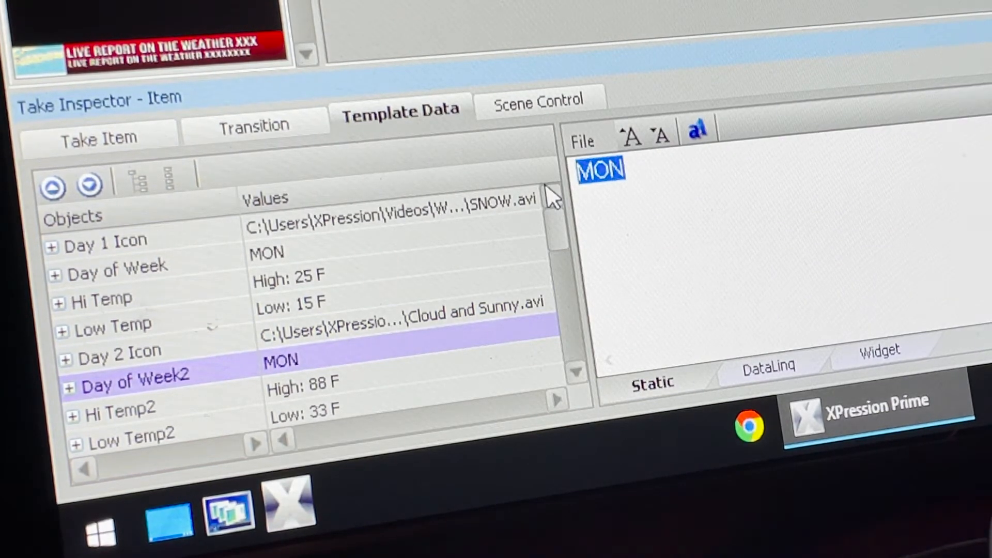
pyautogui.write('t')
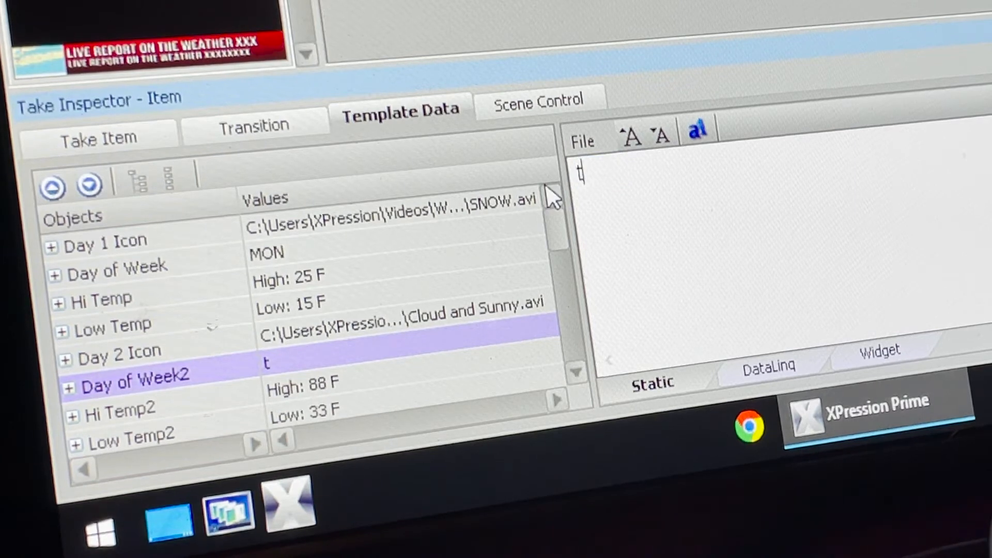
pyautogui.write('ue')
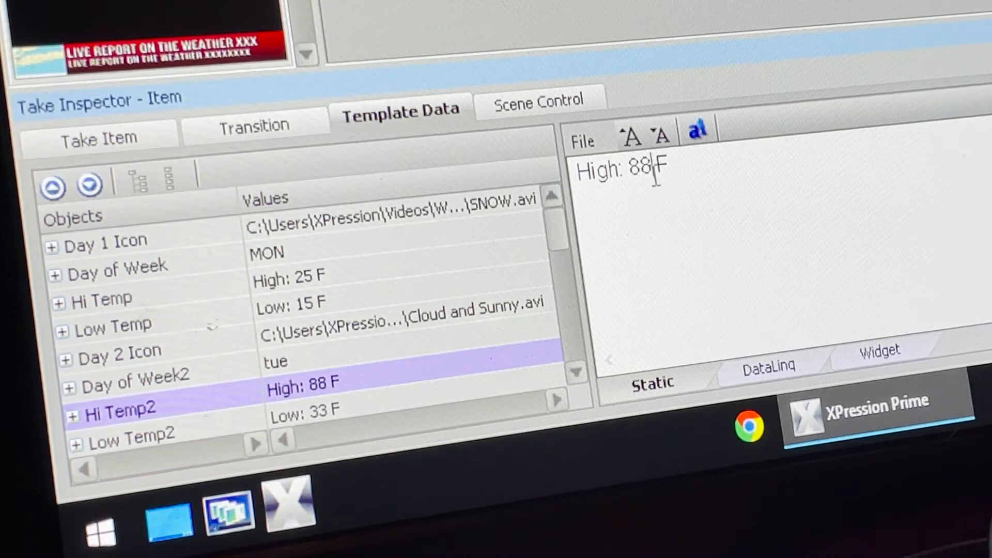
pyautogui.press('Backspace')
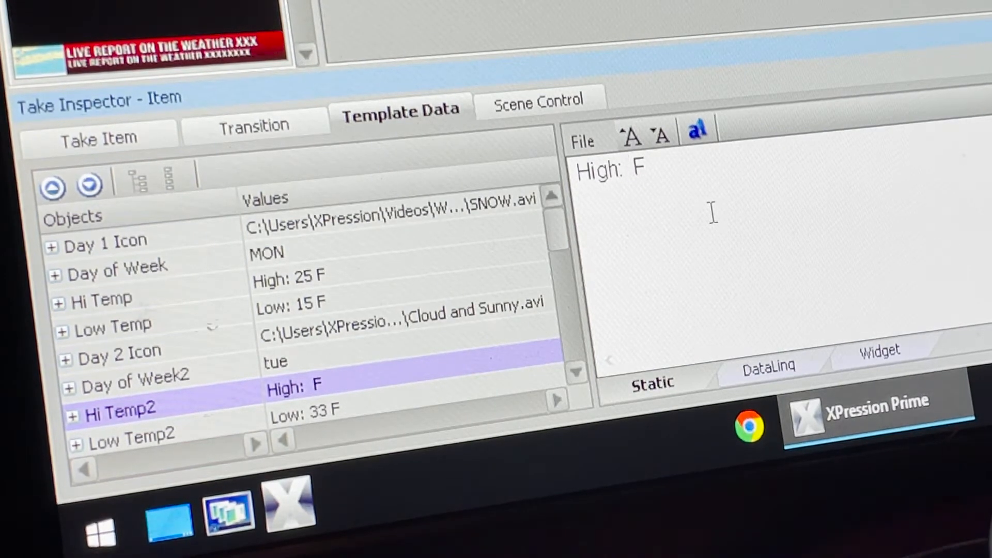
pyautogui.write('45')
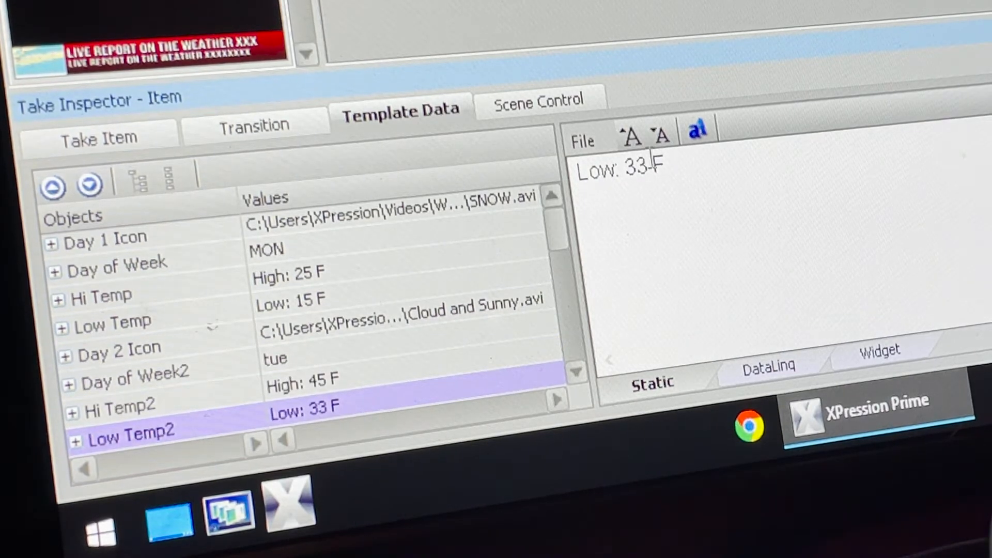
pyautogui.press('Backspace')
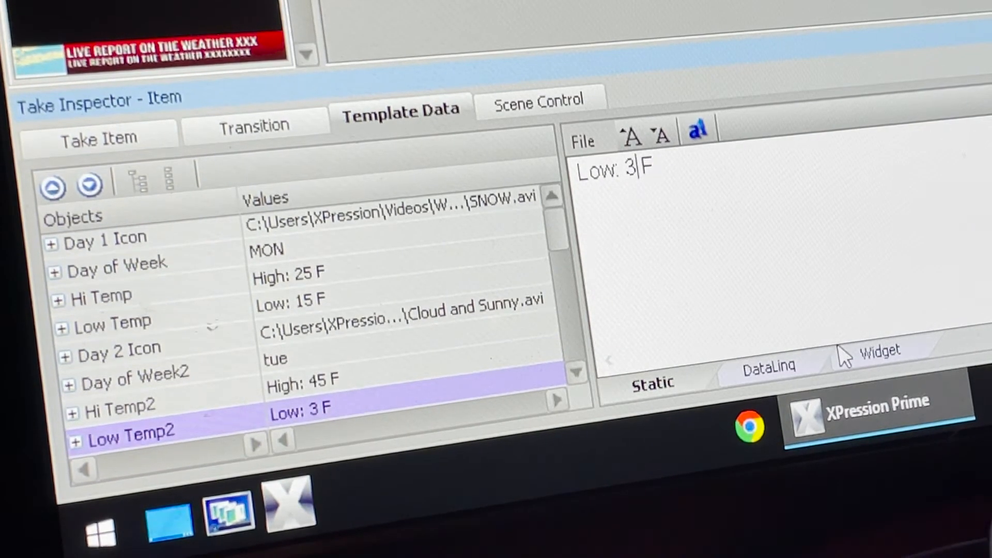
pyautogui.write('8')
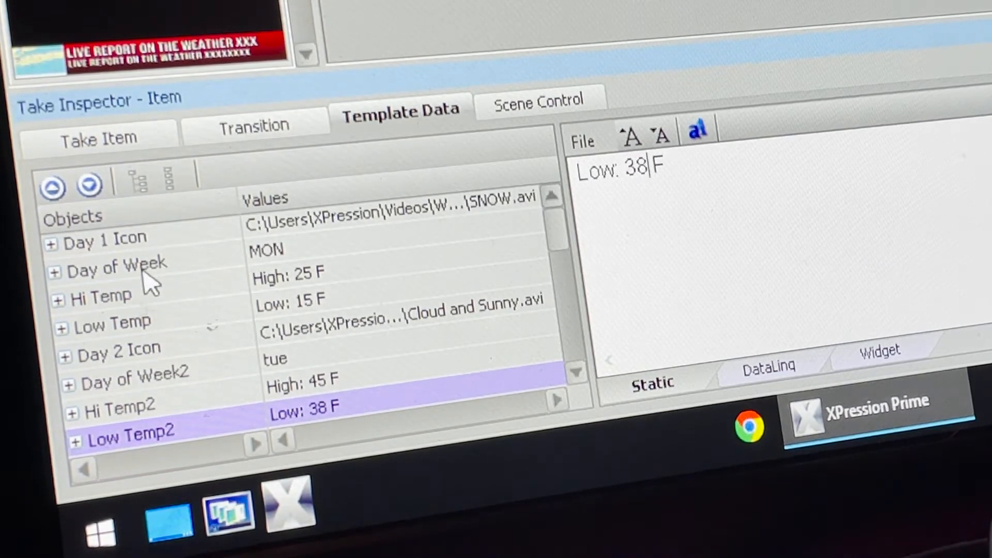
pyautogui.moveTo(168, 351)
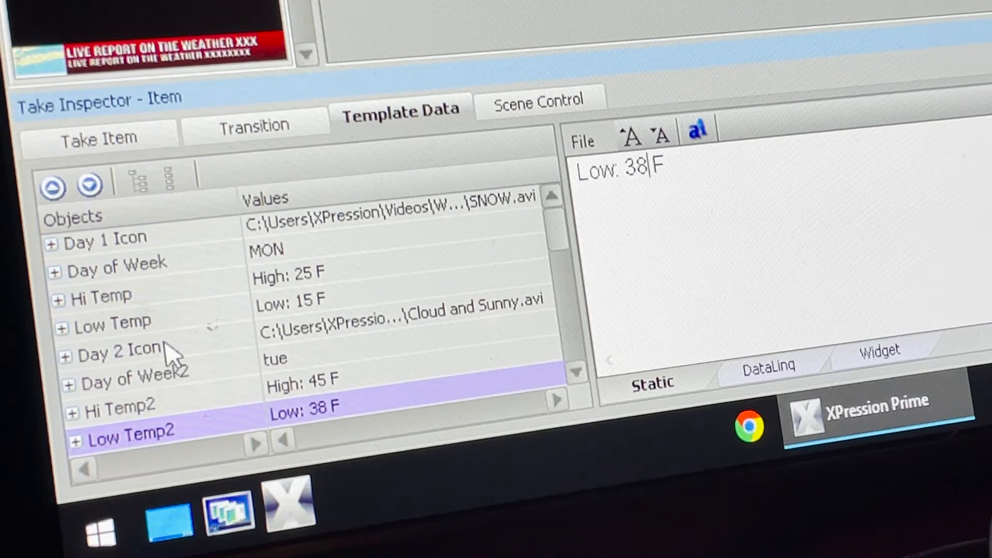
pyautogui.scroll(-3)
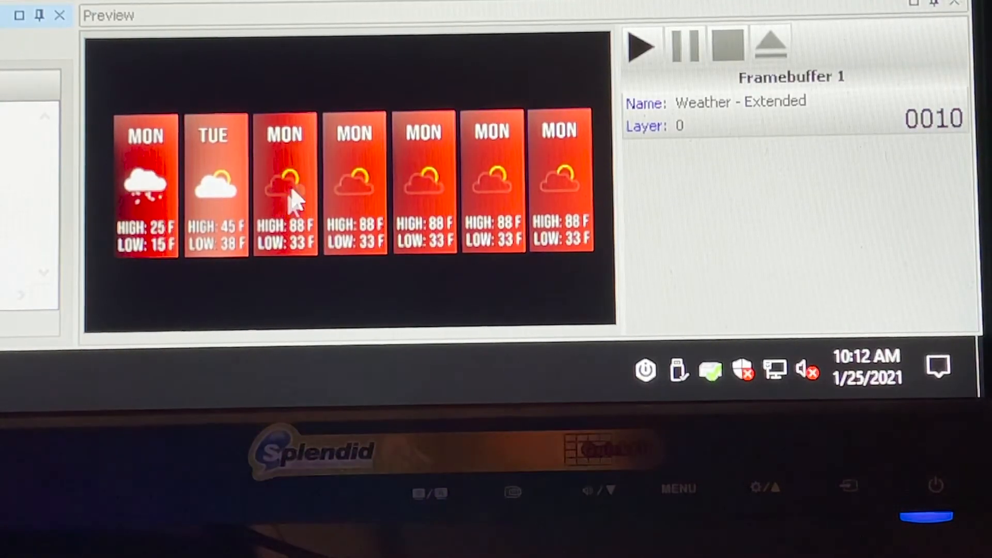
pyautogui.moveTo(237, 186)
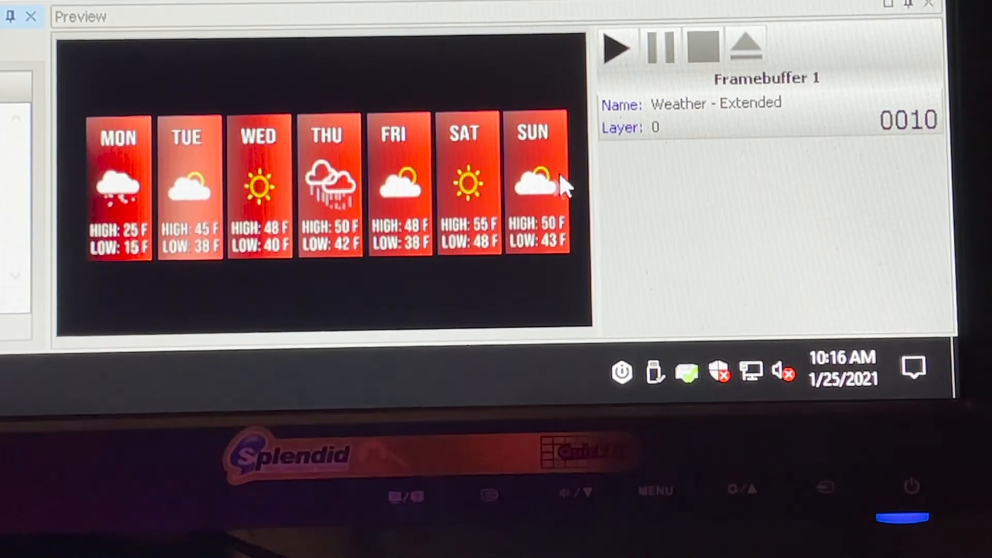
pyautogui.moveTo(485, 203)
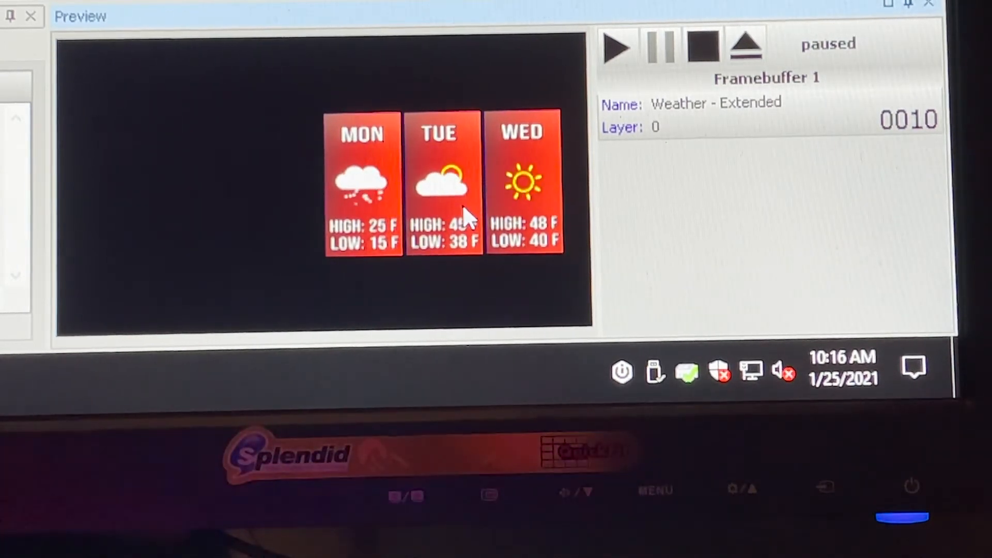
pyautogui.moveTo(614, 50)
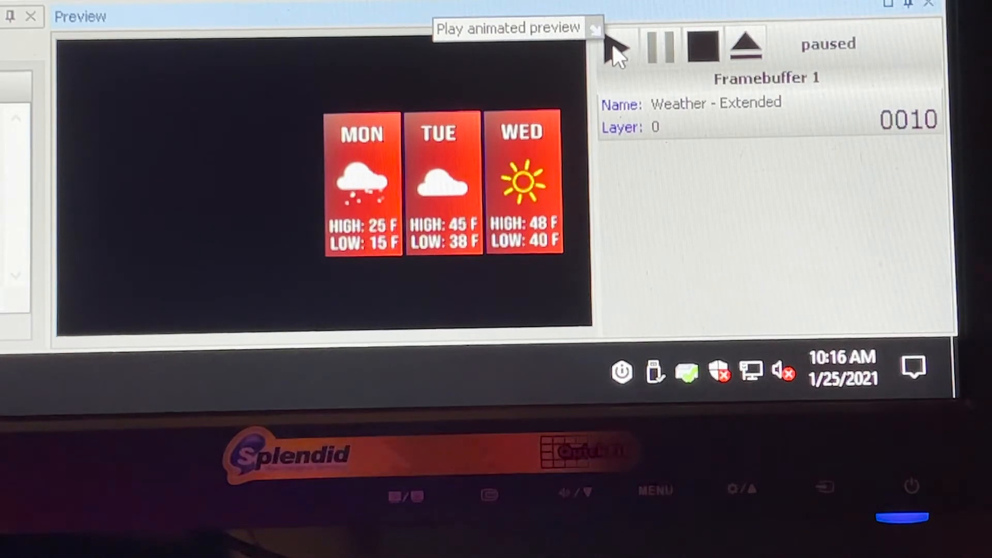
# Play the animated preview of the seven-day Extended forecast
pyautogui.click(617, 50)
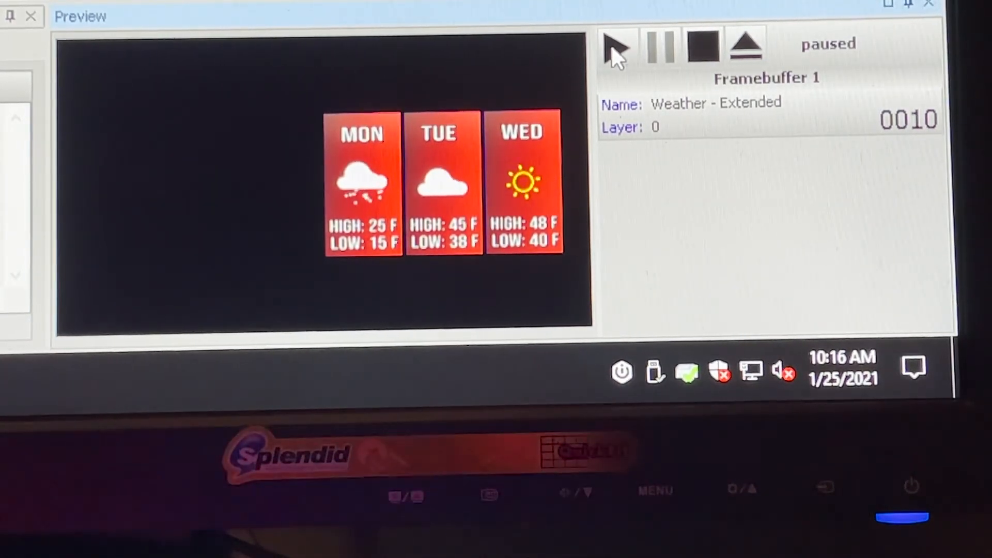
pyautogui.click(615, 47)
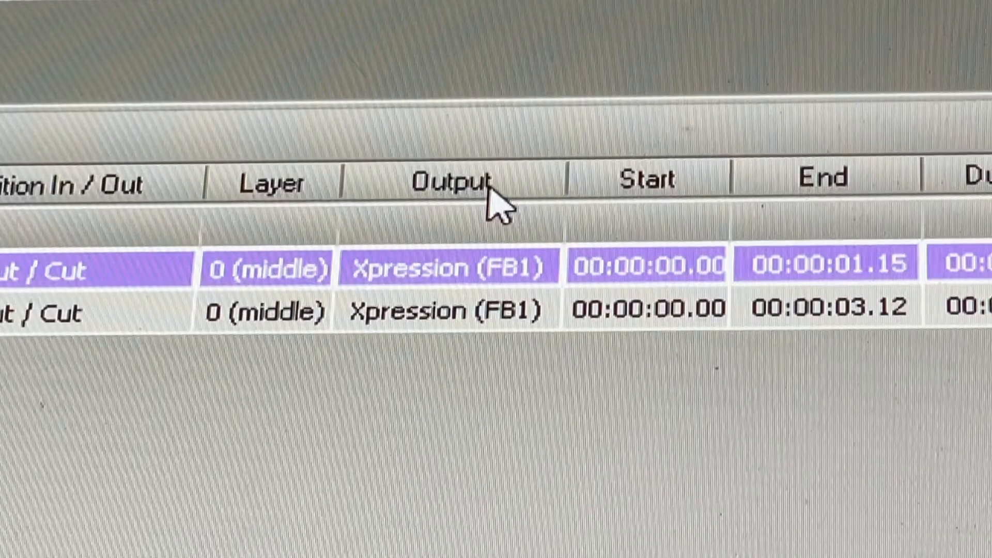
pyautogui.moveTo(222, 494)
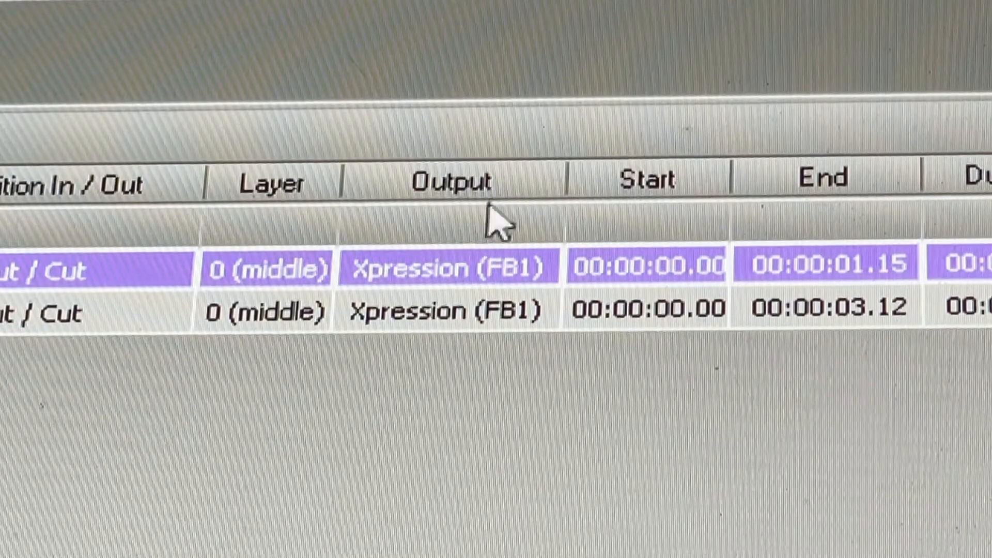
pyautogui.moveTo(453, 298)
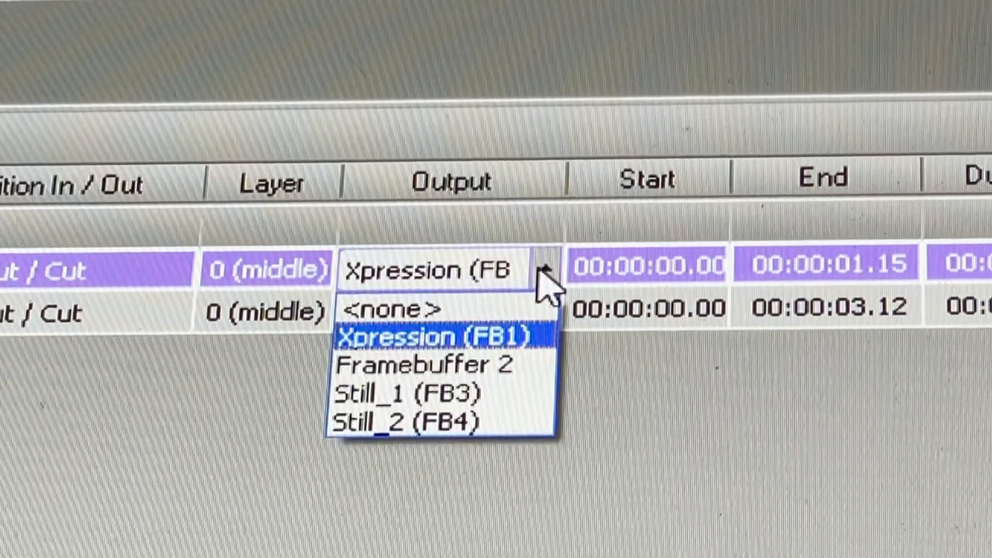
pyautogui.moveTo(412, 391)
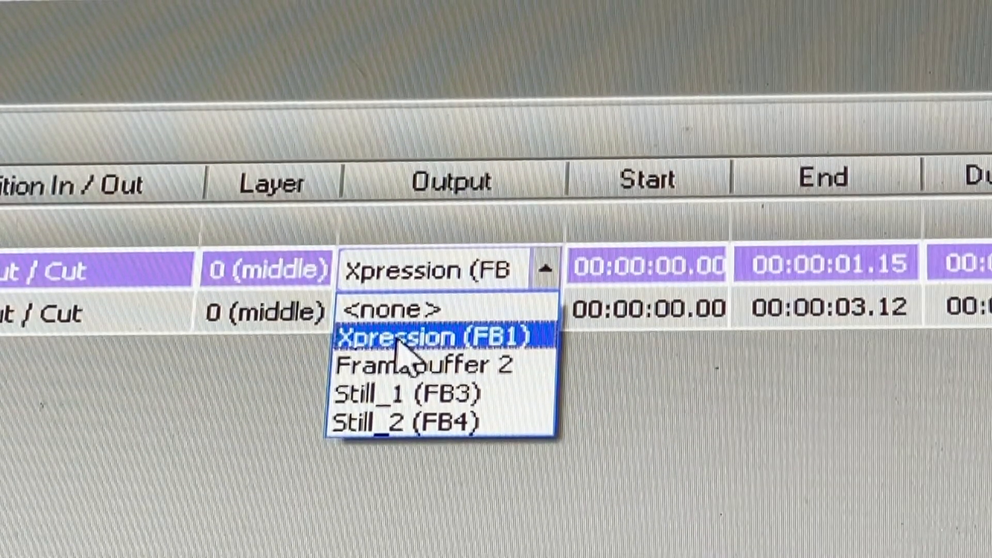
pyautogui.moveTo(411, 392)
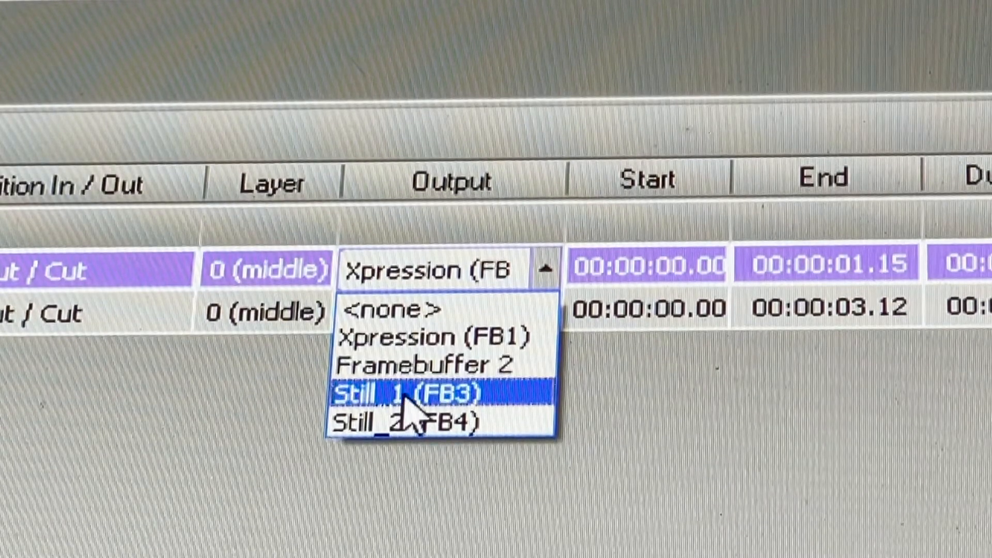
pyautogui.moveTo(412, 421)
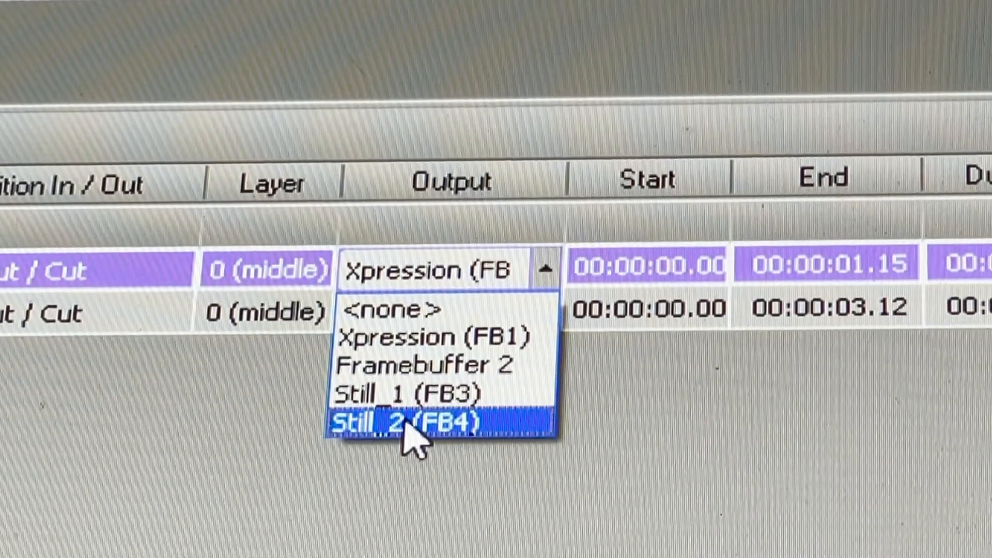
pyautogui.moveTo(408, 391)
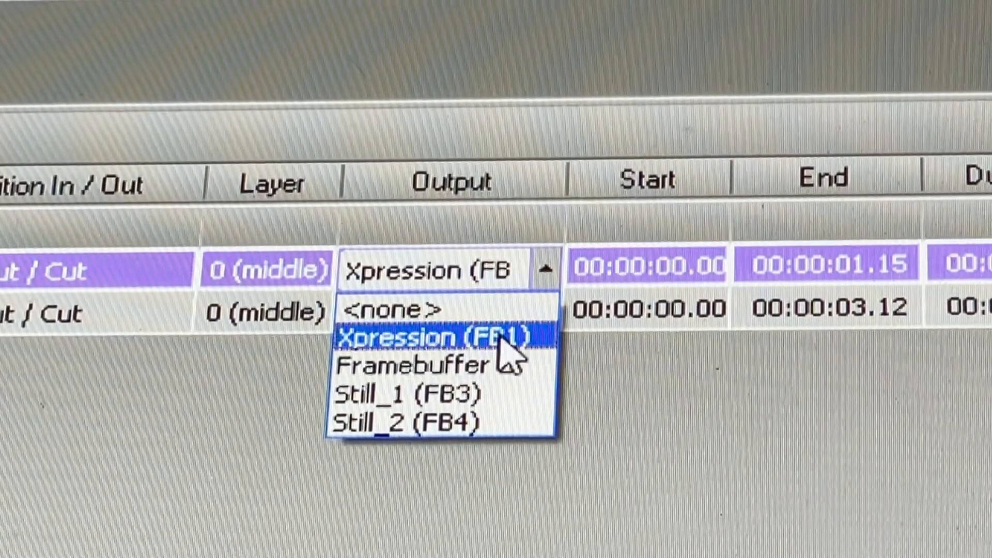
# Keep the Right Now and Extended weather takes on the Xpression (FB1) output
pyautogui.click(430, 336)
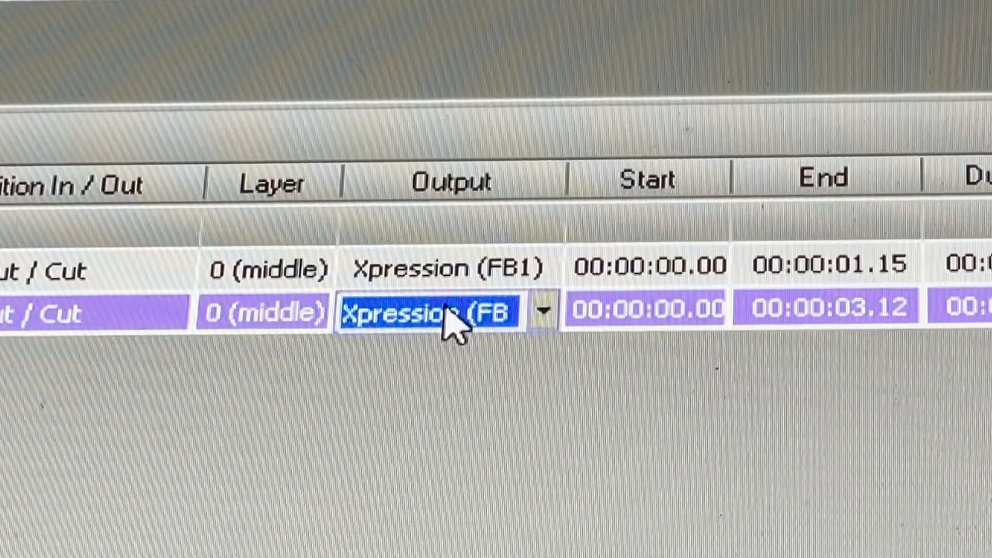
pyautogui.click(542, 310)
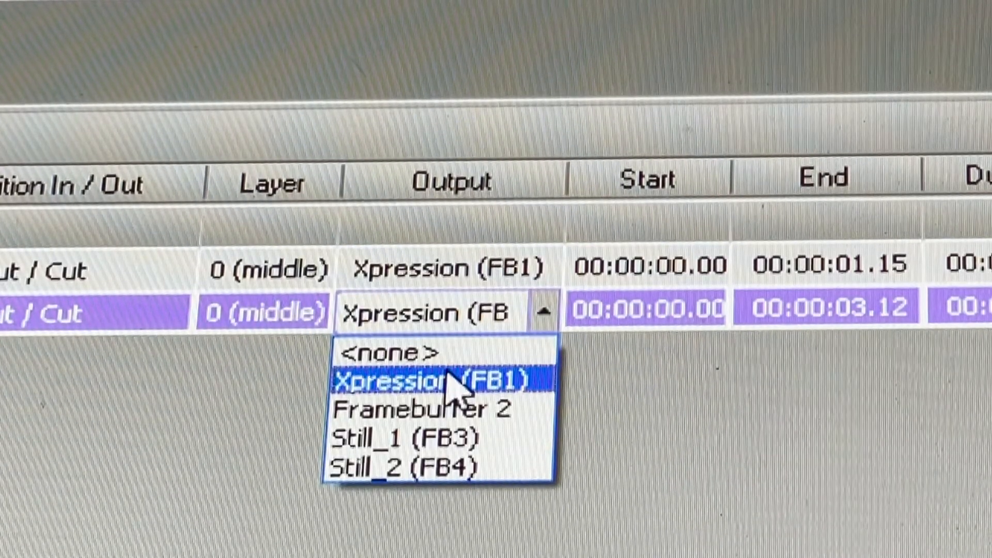
pyautogui.click(433, 378)
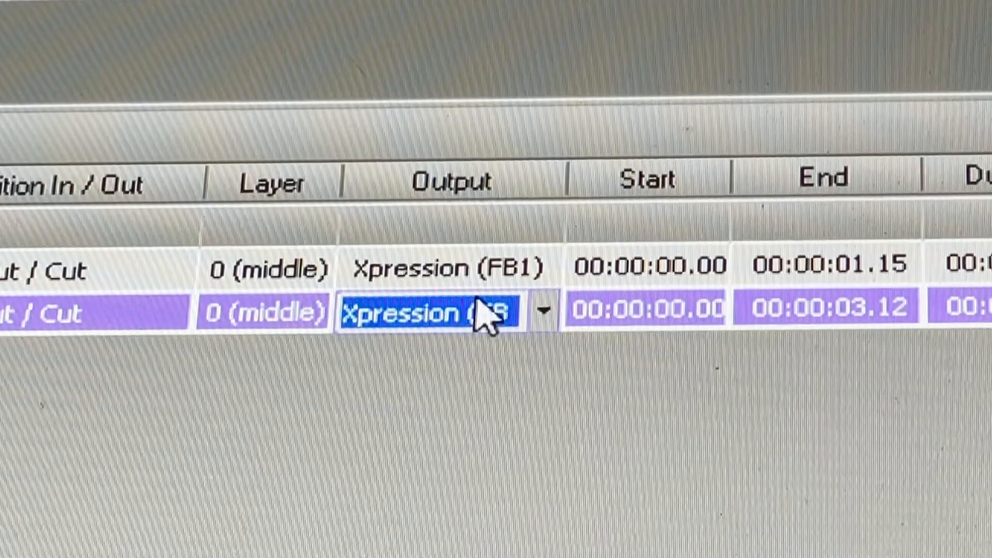